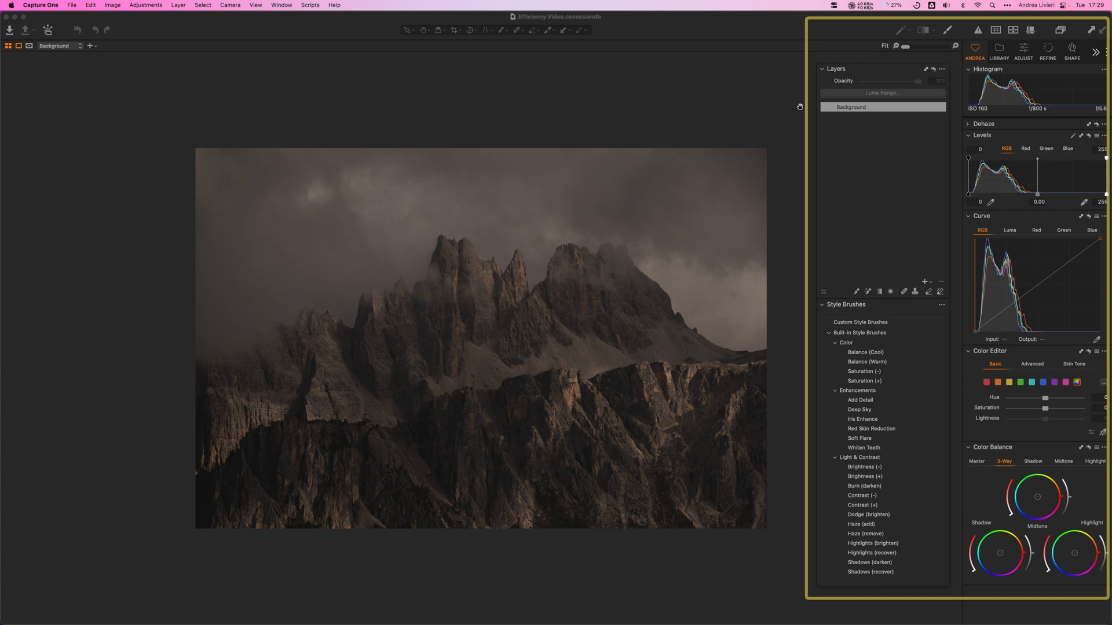
Save the current tool arrangement as a workspace named 'Your Custom Workspace'.
{"action": "left_click", "coordinate": [254, 6]}
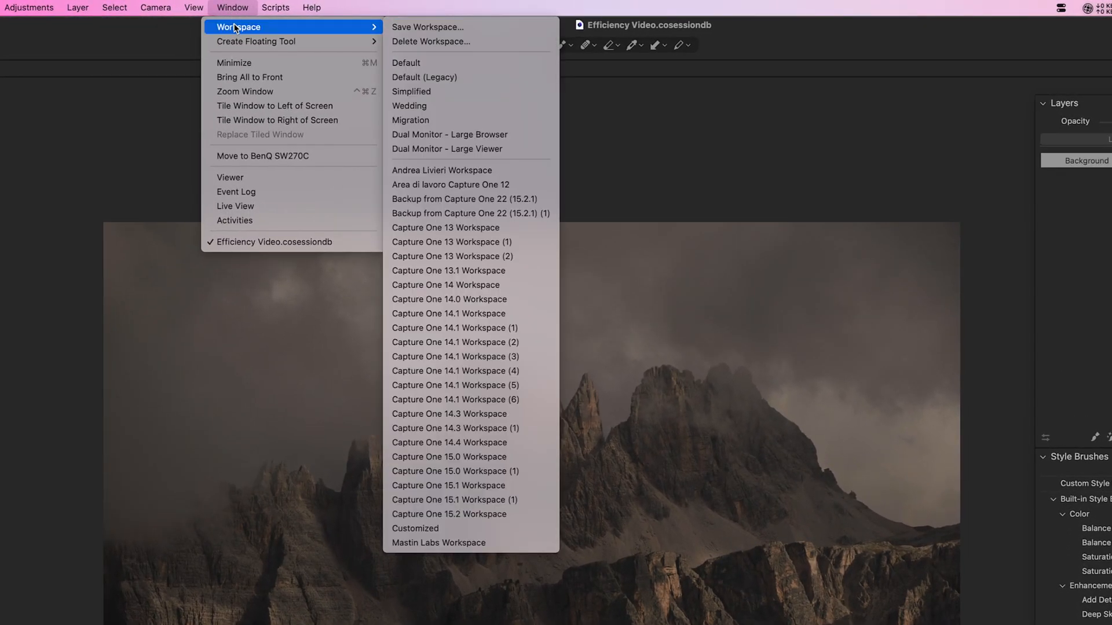
{"action": "left_click", "coordinate": [427, 27]}
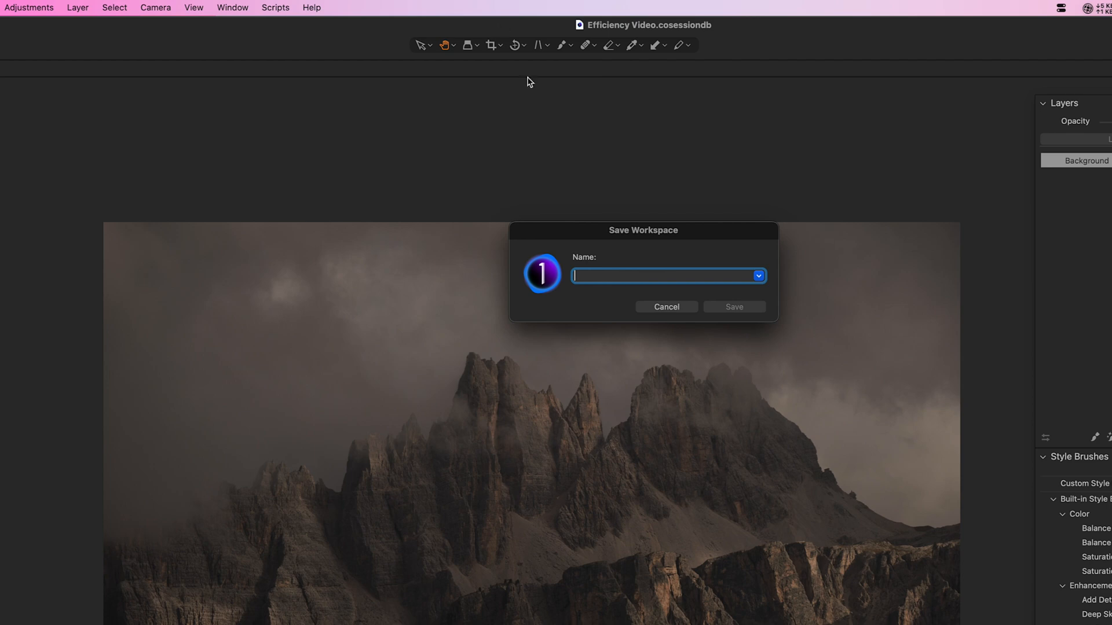
{"action": "type", "text": "Your Custom Workspace"}
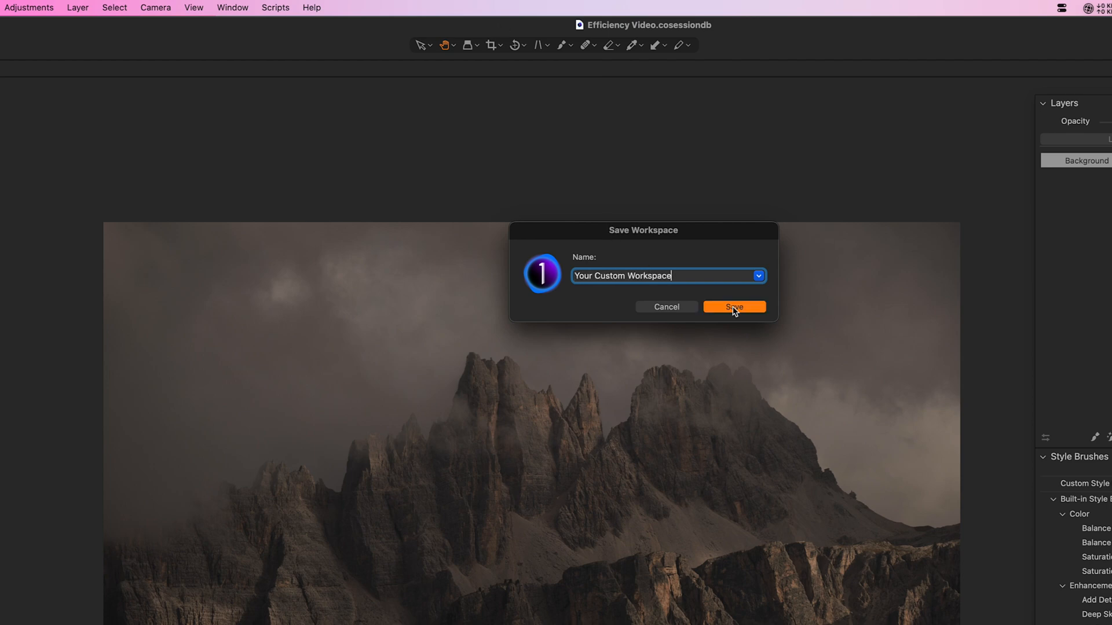
{"action": "left_click", "coordinate": [734, 307]}
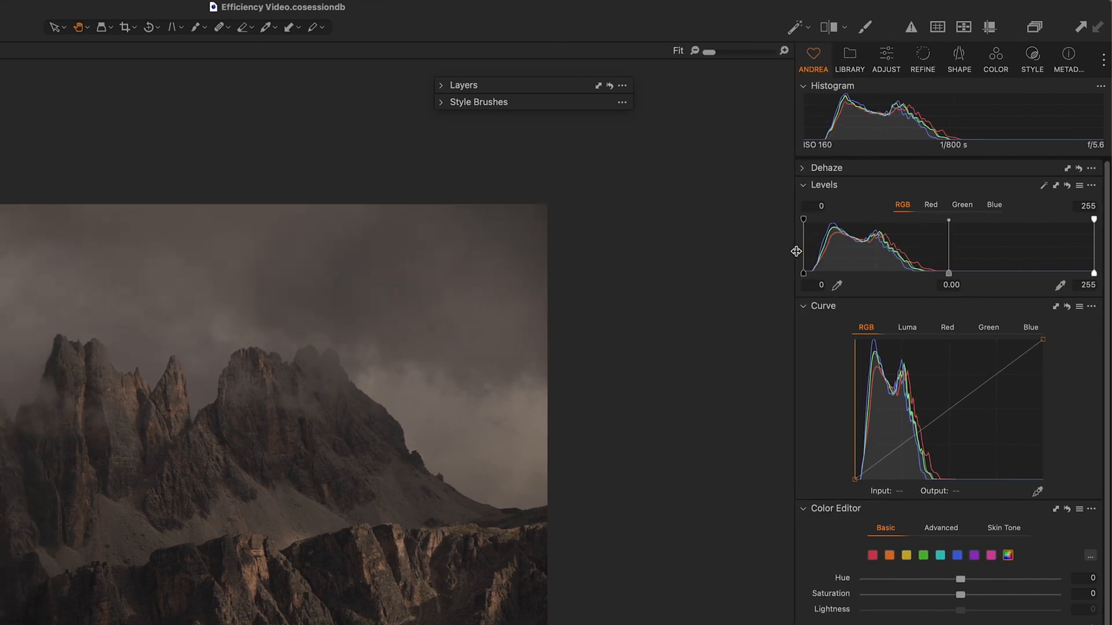
{"action": "left_click", "coordinate": [922, 58]}
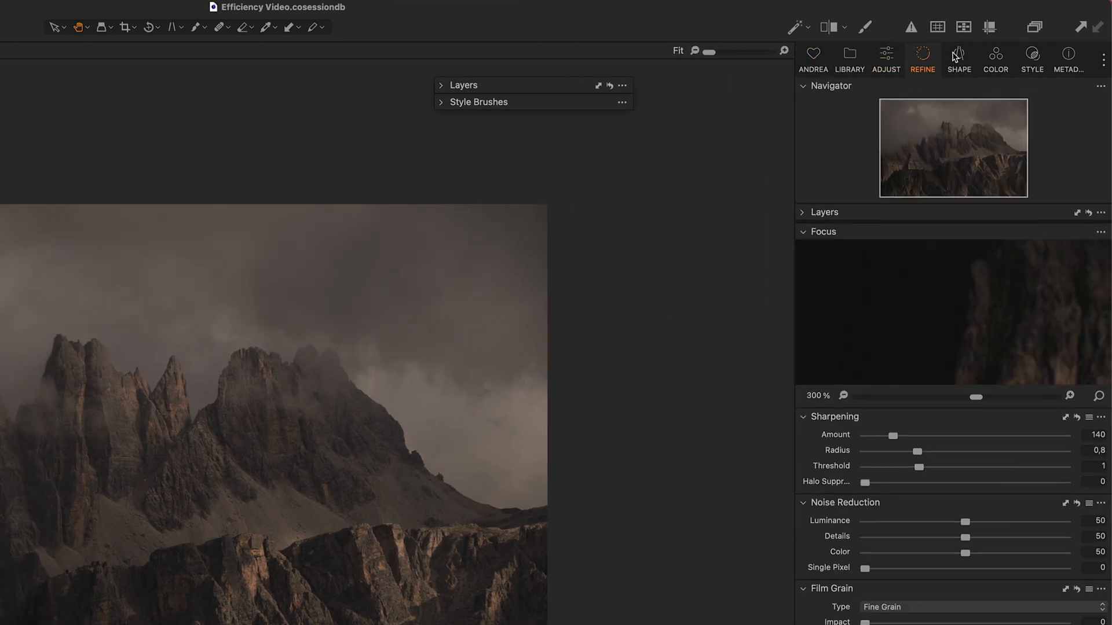
{"action": "left_click", "coordinate": [1032, 53]}
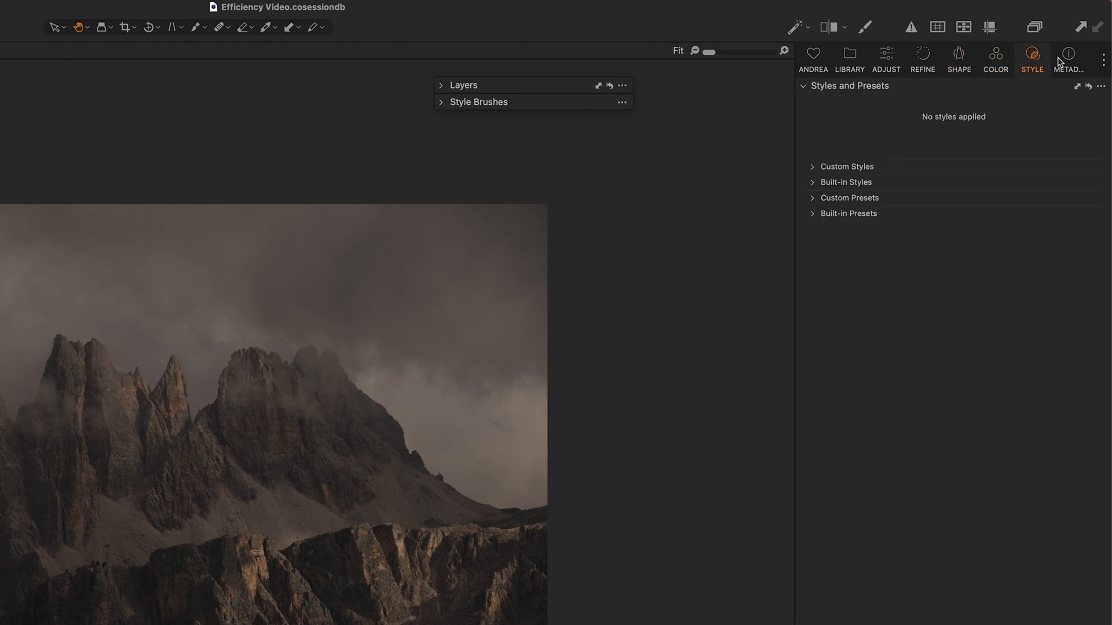
{"action": "left_click", "coordinate": [813, 53]}
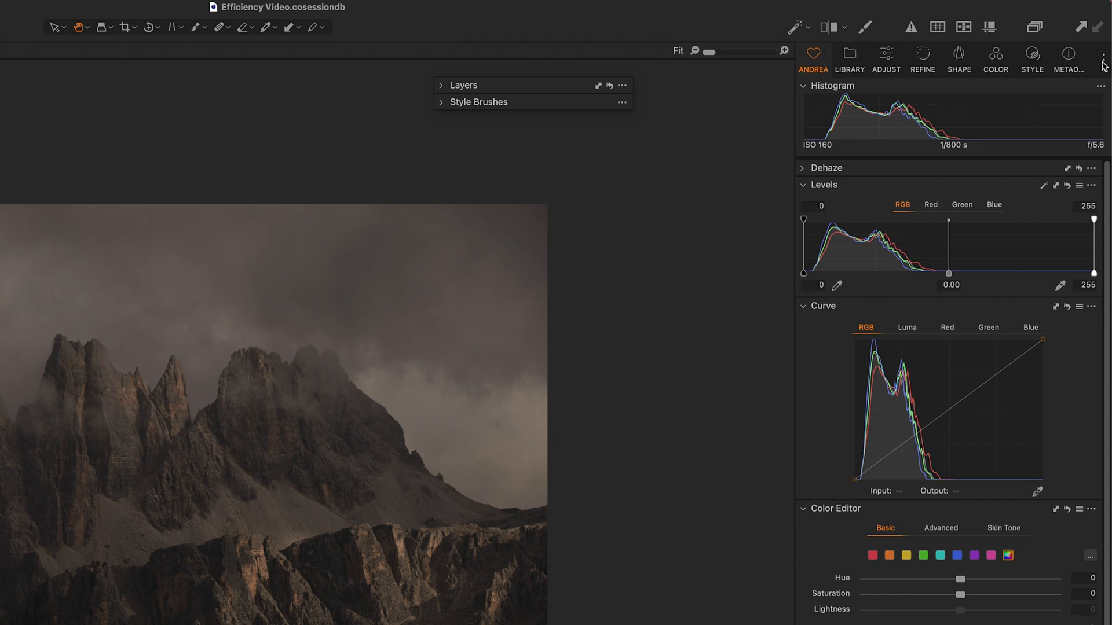
{"action": "left_click", "coordinate": [1103, 55]}
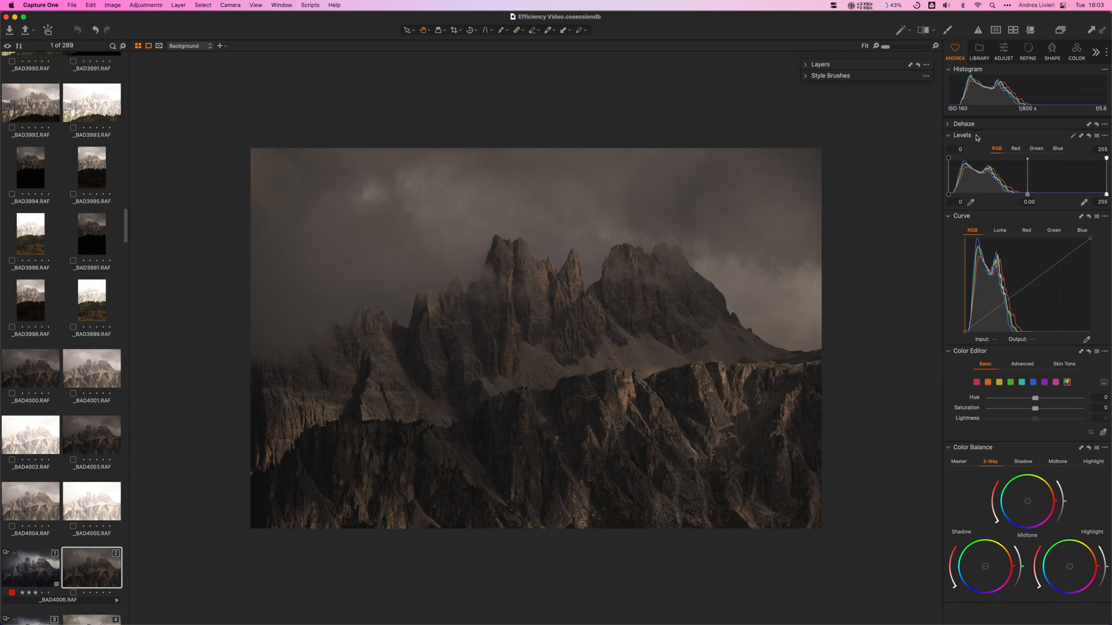
{"action": "mouse_move", "coordinate": [984, 139]}
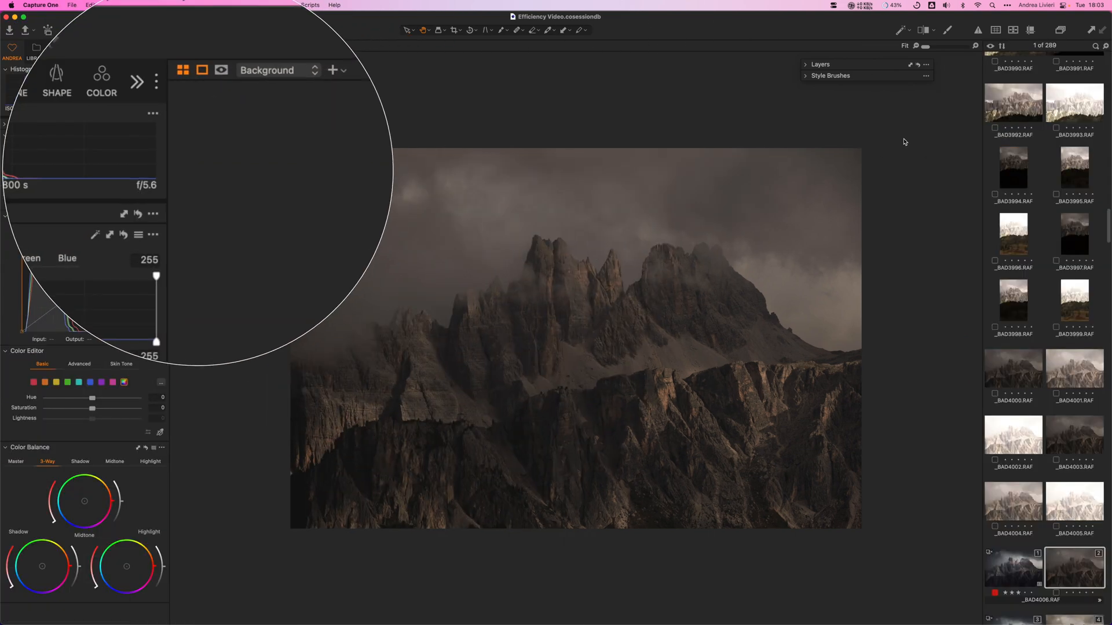
Place tools on the right, toggle tool sides with Cmd+T, and show thumbnails beneath the photo.
{"action": "left_click", "coordinate": [154, 80]}
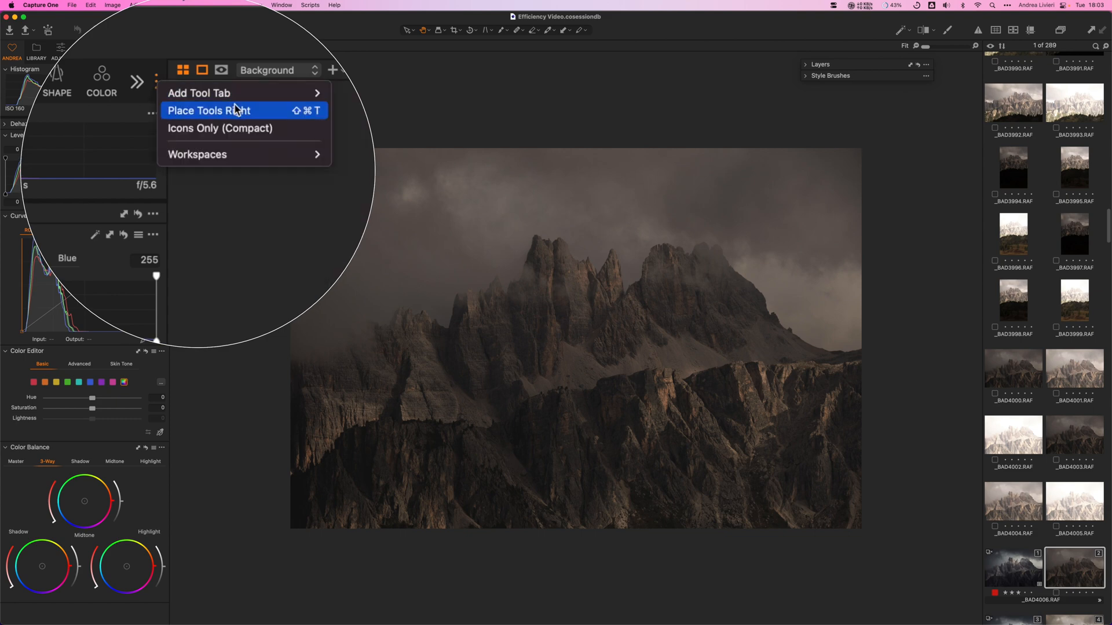
{"action": "left_click", "coordinate": [209, 111]}
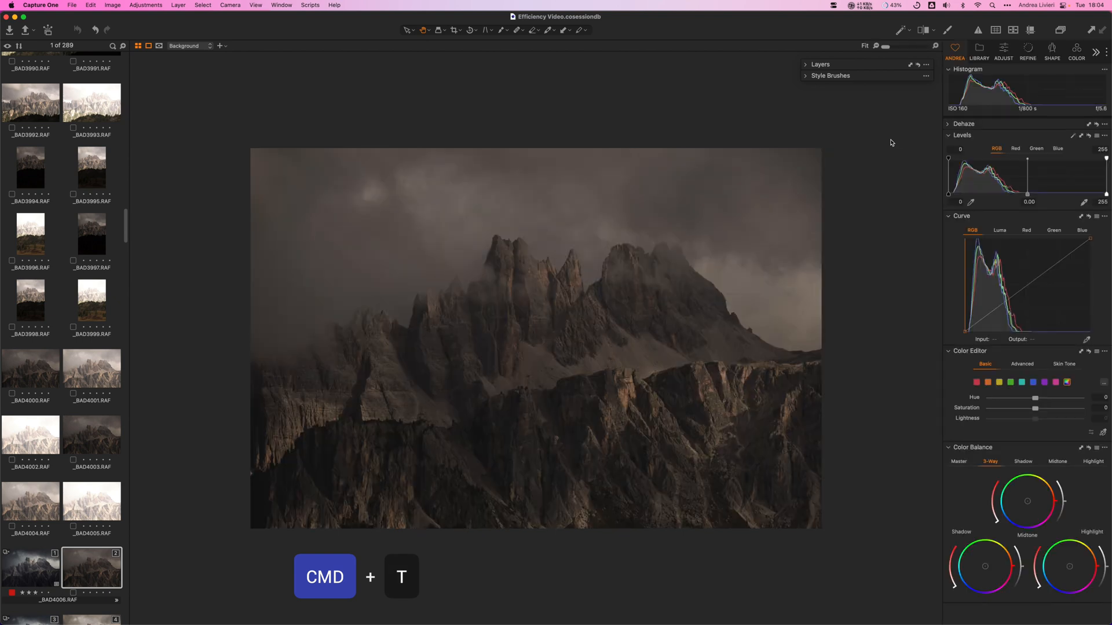
{"action": "key", "text": "cmd+t"}
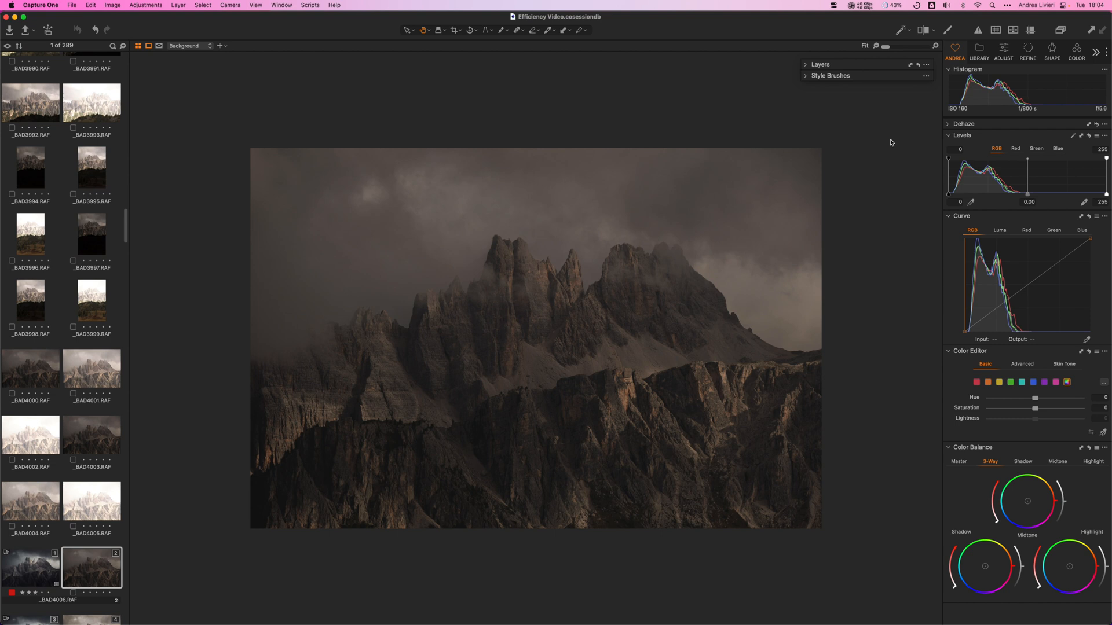
{"action": "key", "text": "Shift+Cmd+B"}
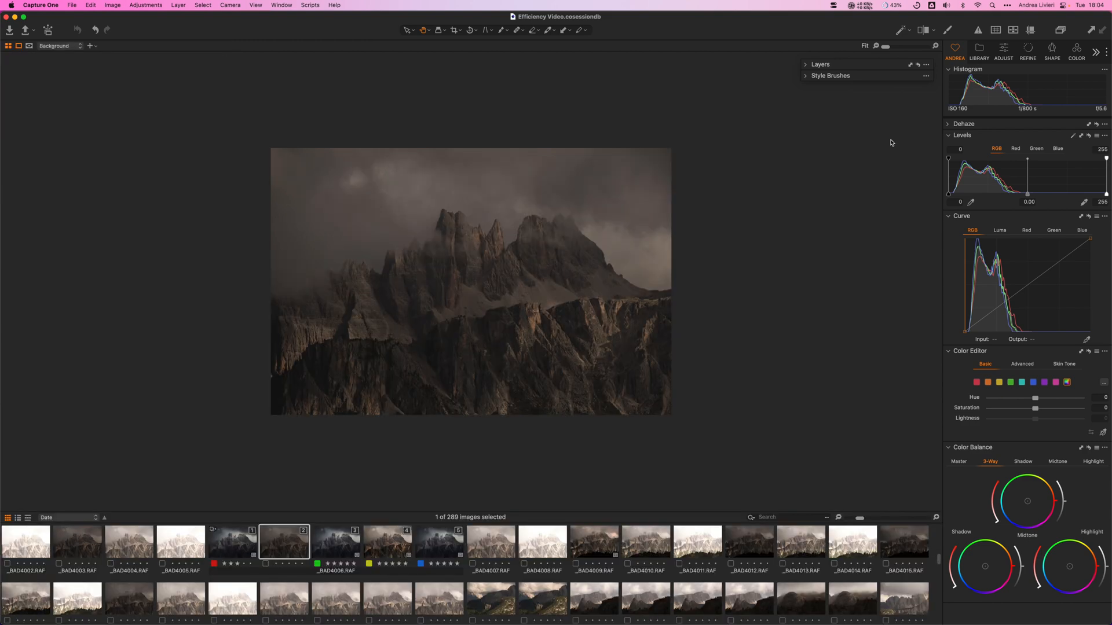
{"action": "key", "text": "cmd+b"}
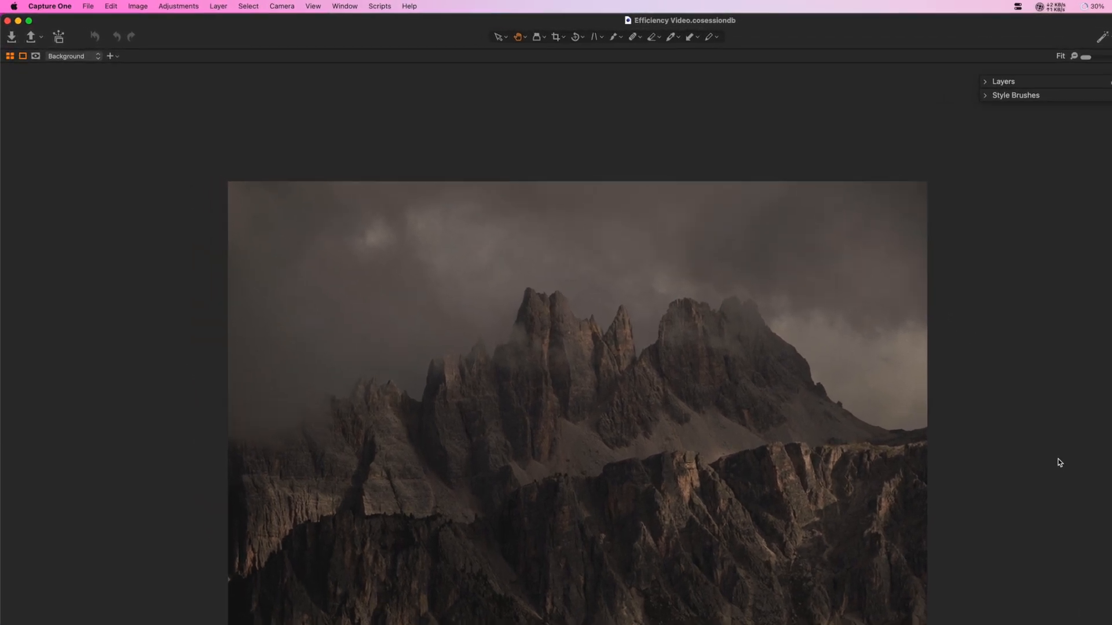
Show the Speed Edit Keys tab in the Edit Keyboard Shortcuts window.
{"action": "left_click", "coordinate": [110, 7]}
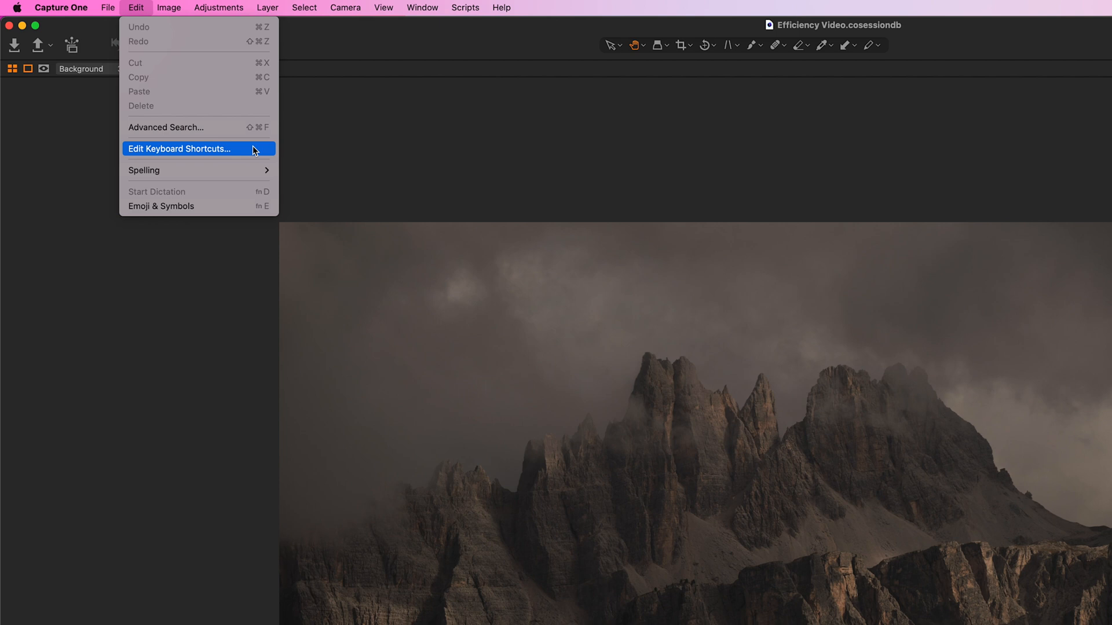
{"action": "left_click", "coordinate": [180, 149]}
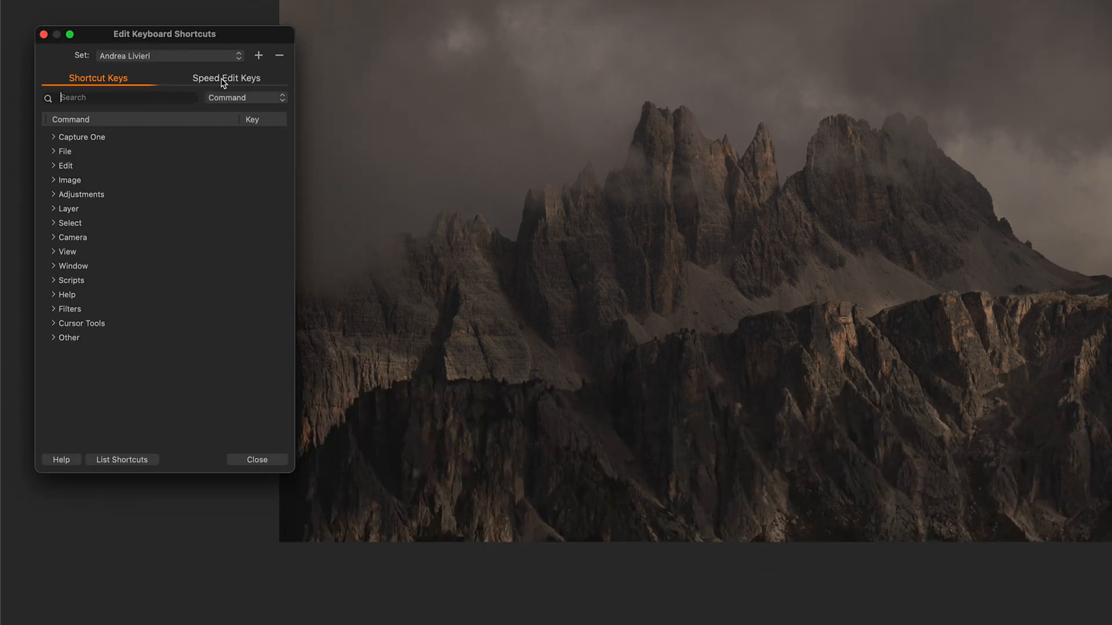
{"action": "left_click", "coordinate": [224, 77]}
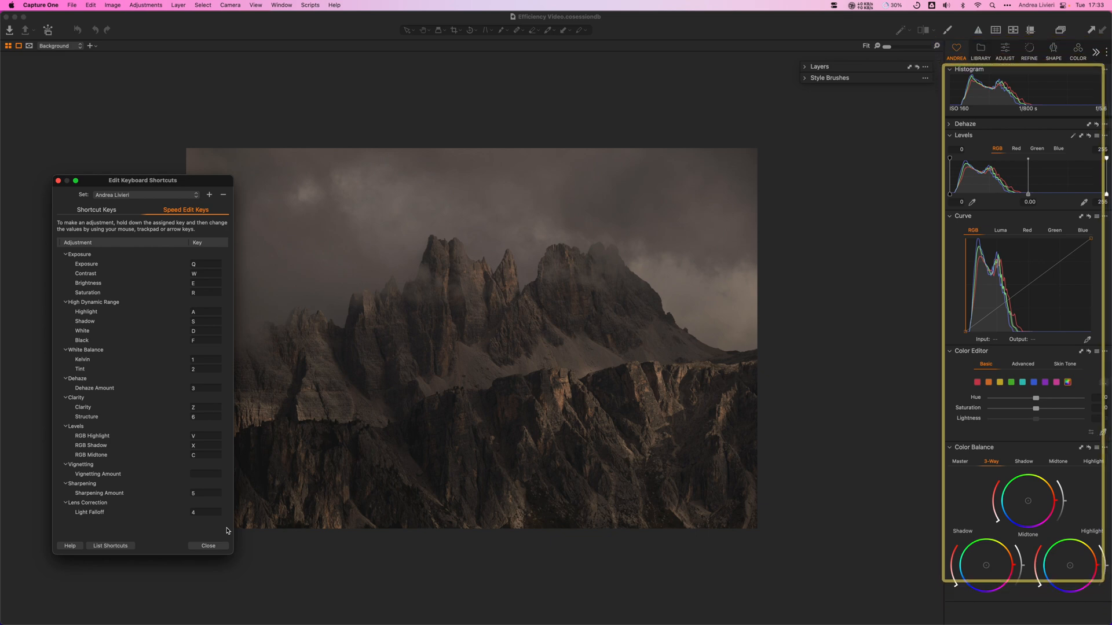
Close the shortcuts window and create a custom tool tab named 'Custom Tool Tab'.
{"action": "left_click", "coordinate": [208, 545]}
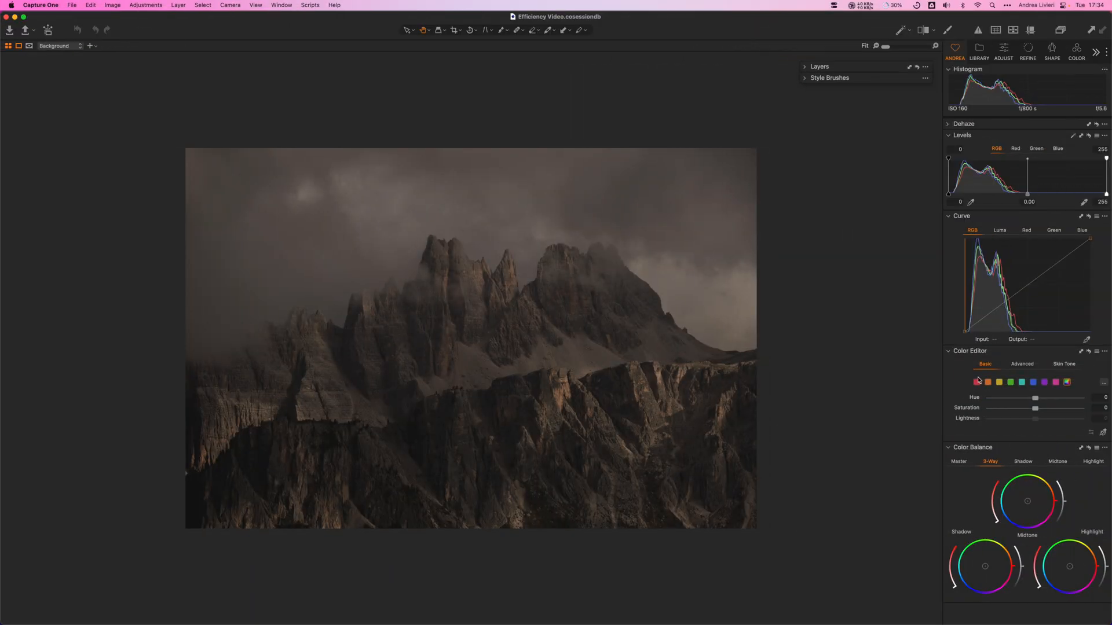
{"action": "left_click", "coordinate": [1100, 51]}
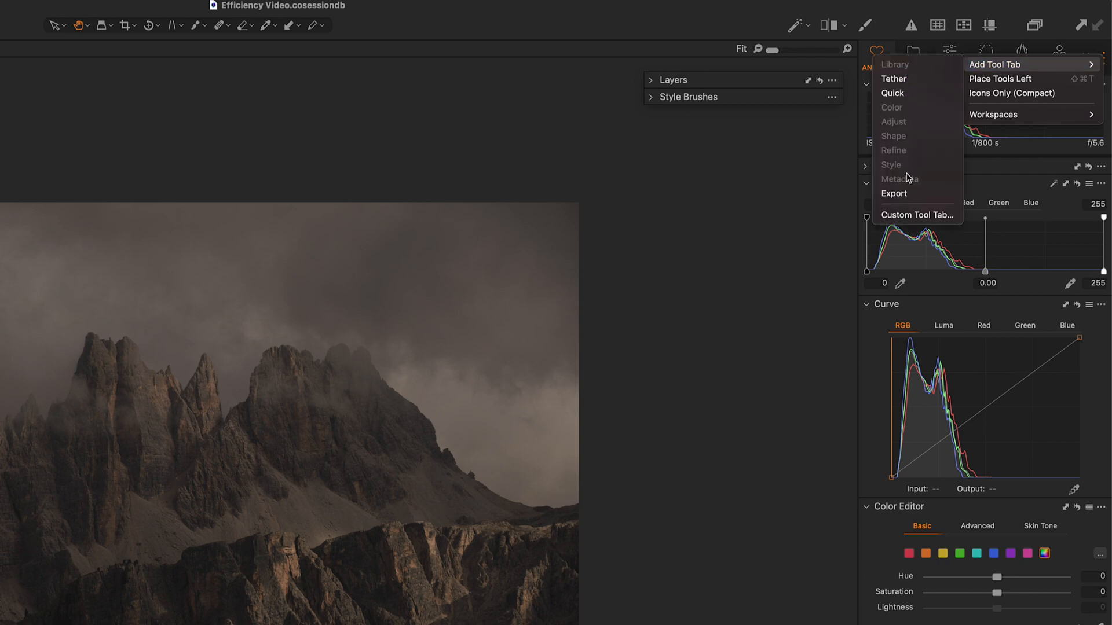
{"action": "left_click", "coordinate": [916, 215]}
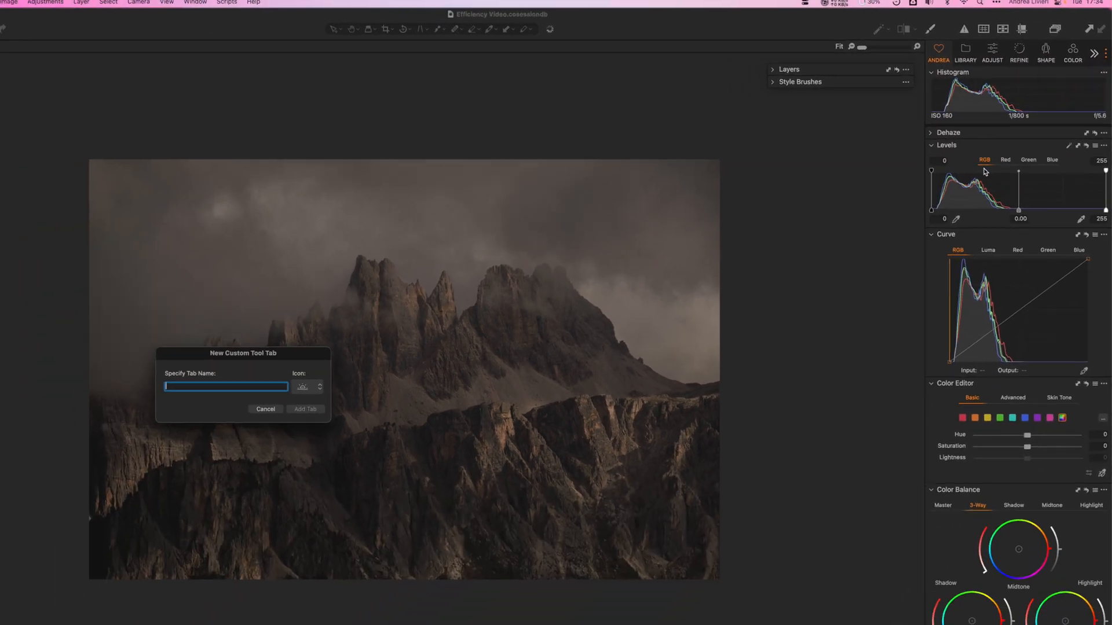
{"action": "type", "text": "Custom Tool Tab"}
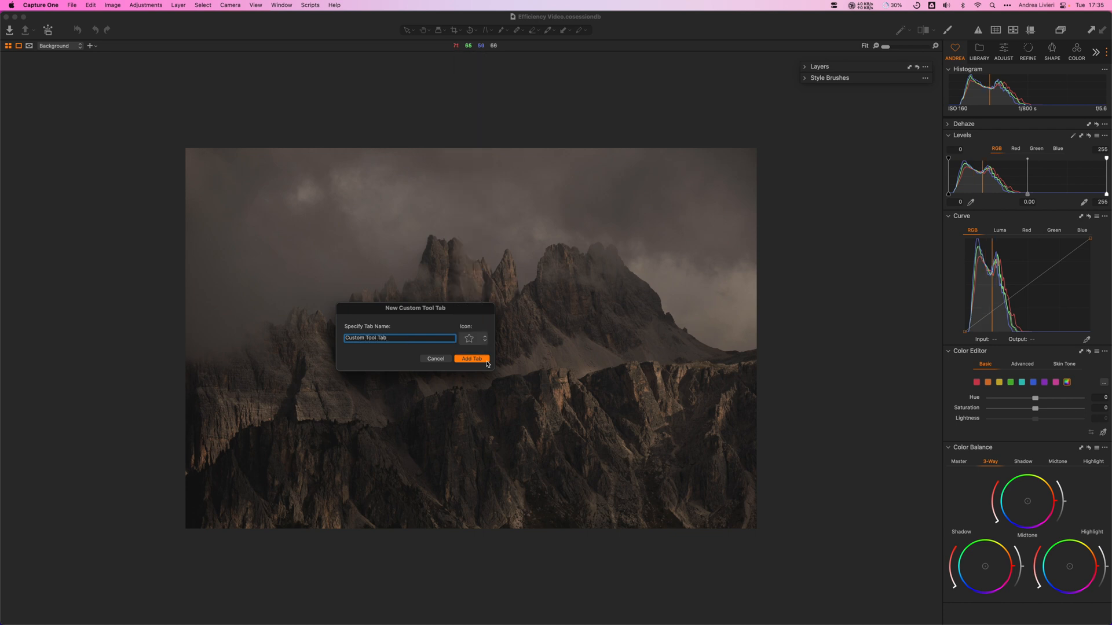
{"action": "left_click", "coordinate": [472, 358]}
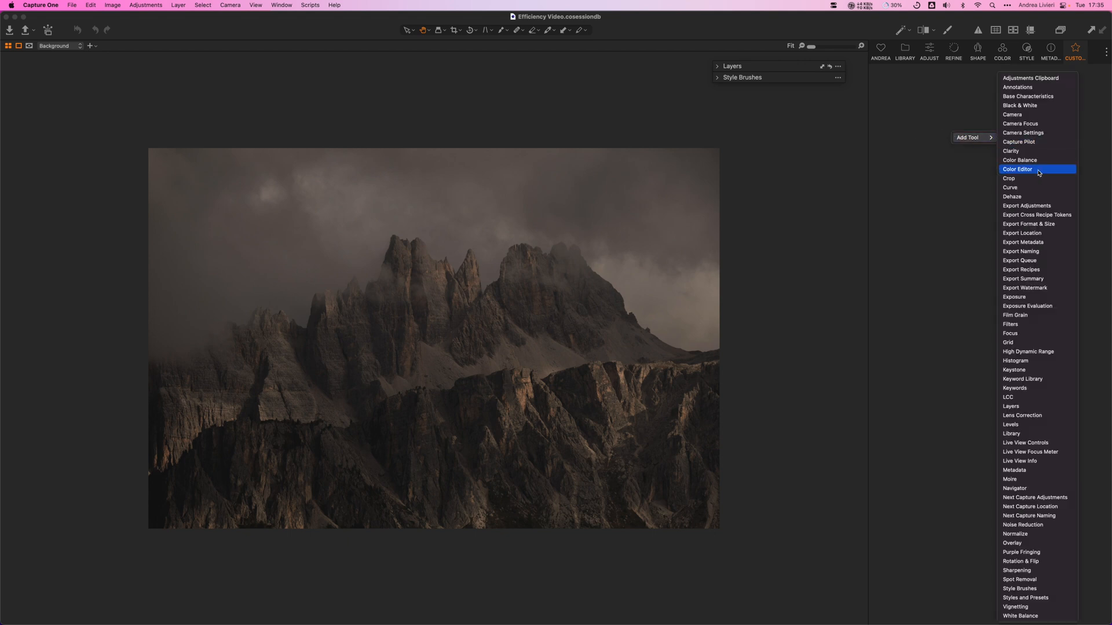
Add the Color Editor tool to the new tab and expand the Layers panel.
{"action": "left_click", "coordinate": [1017, 169]}
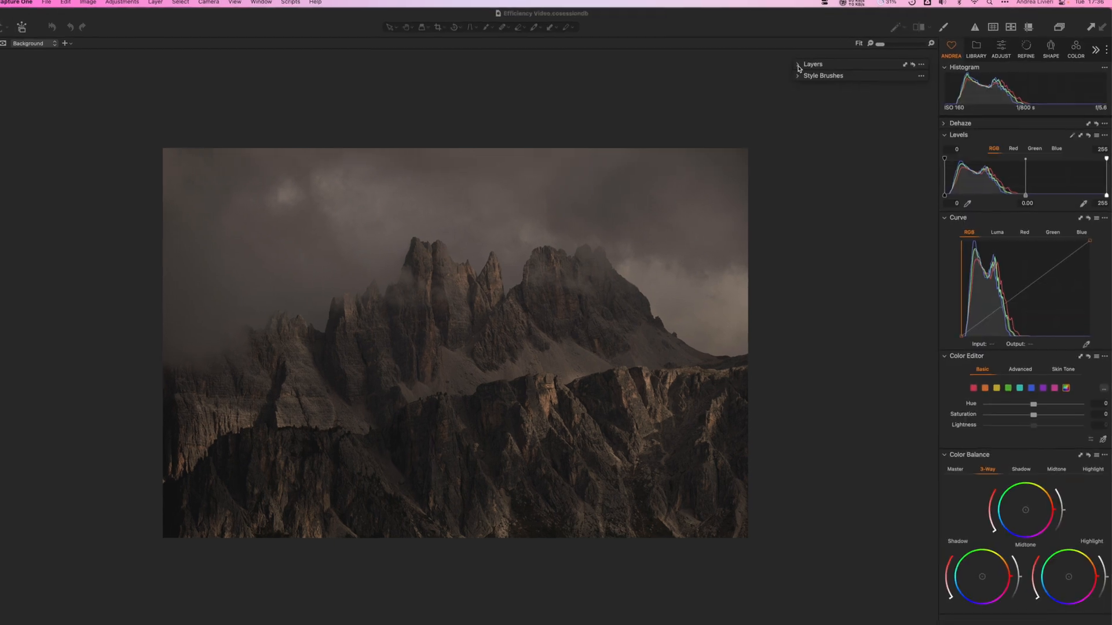
{"action": "left_click", "coordinate": [797, 65]}
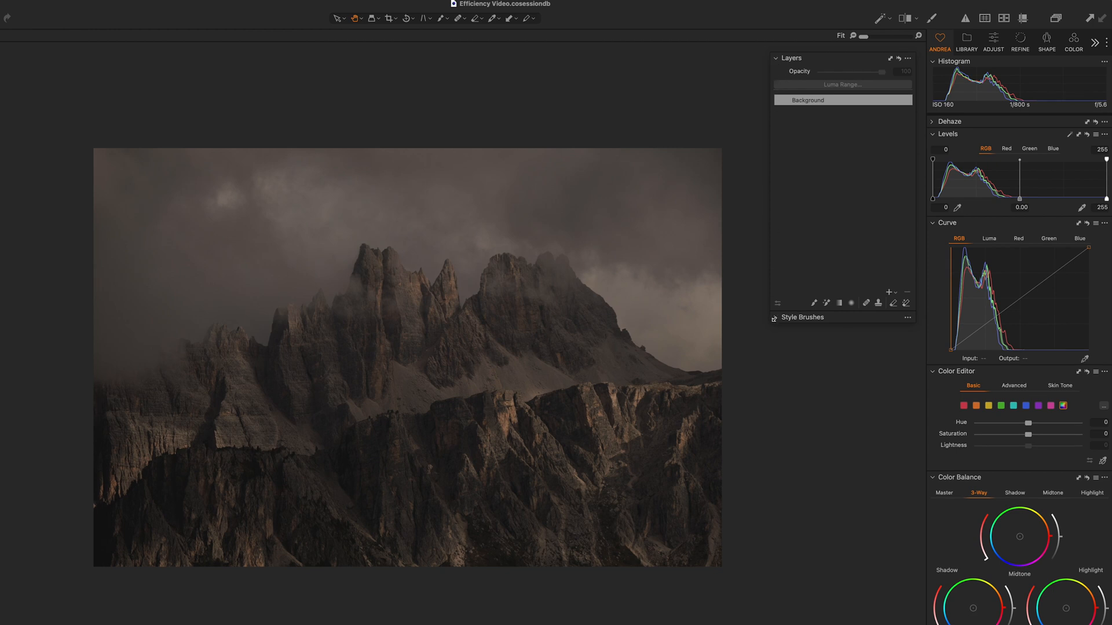
{"action": "left_click", "coordinate": [776, 317]}
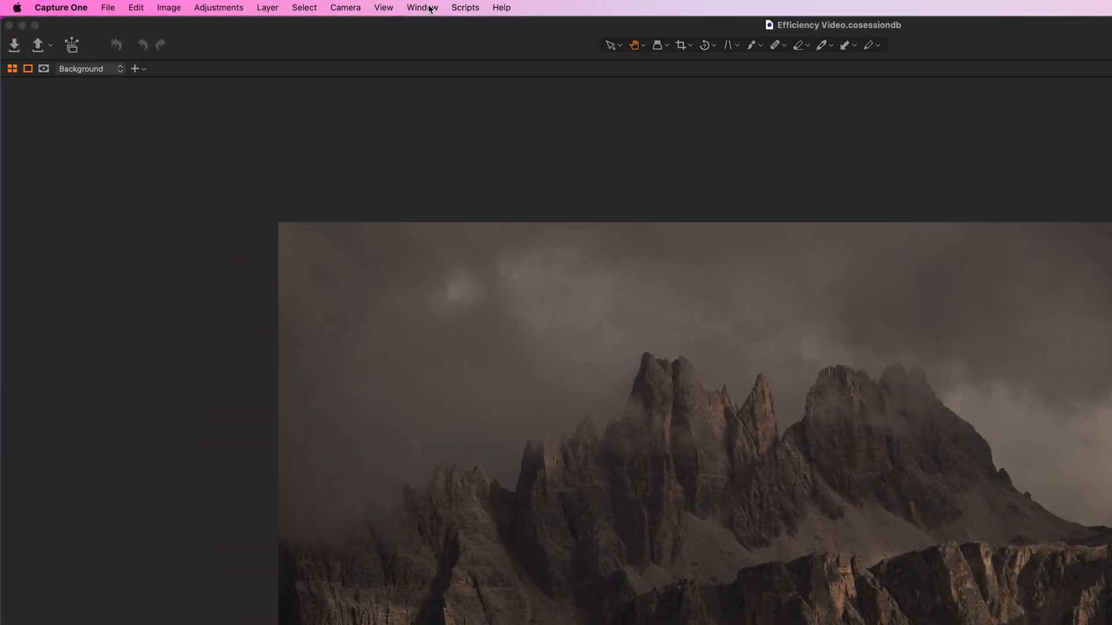
{"action": "left_click", "coordinate": [421, 8]}
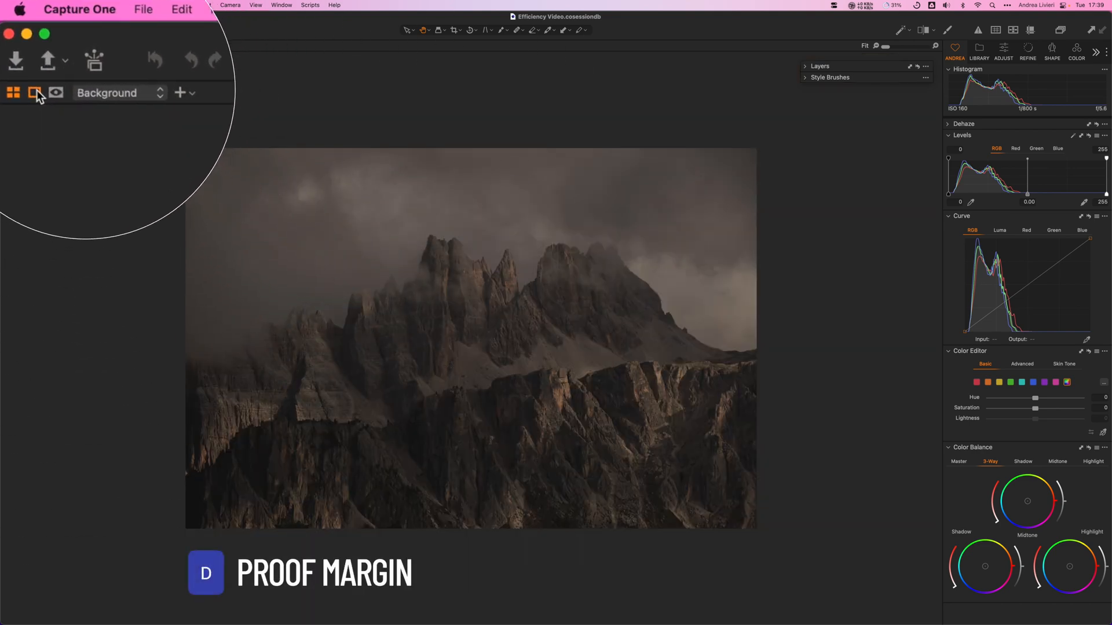
Open a separate Viewer window from the Window menu.
{"action": "left_click", "coordinate": [280, 5]}
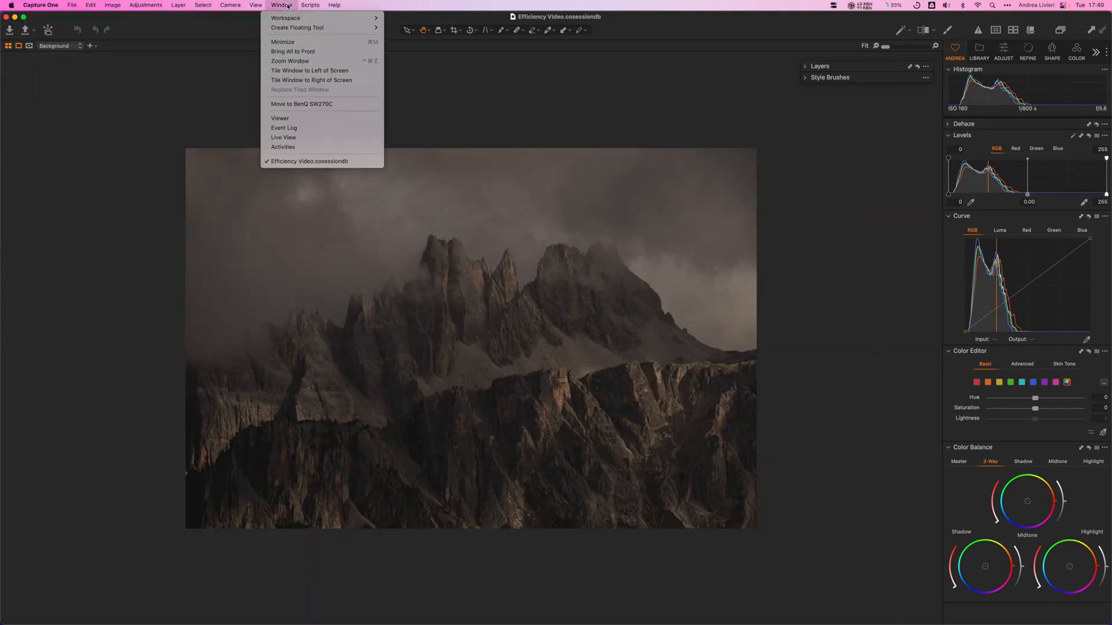
{"action": "mouse_move", "coordinate": [297, 120]}
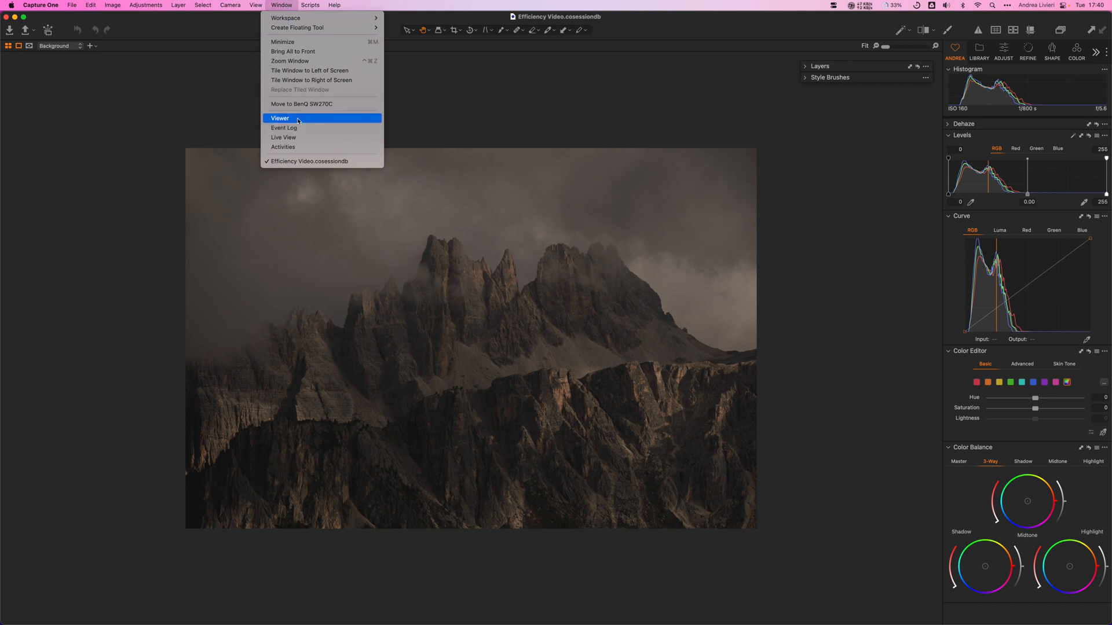
{"action": "left_click", "coordinate": [279, 118]}
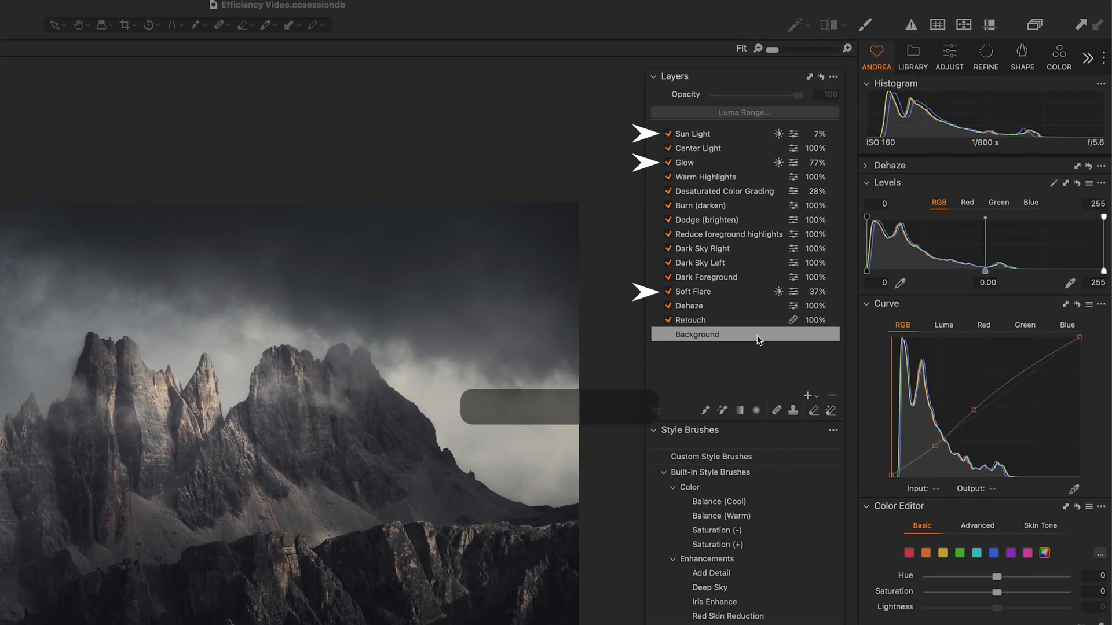
{"action": "mouse_move", "coordinate": [777, 291]}
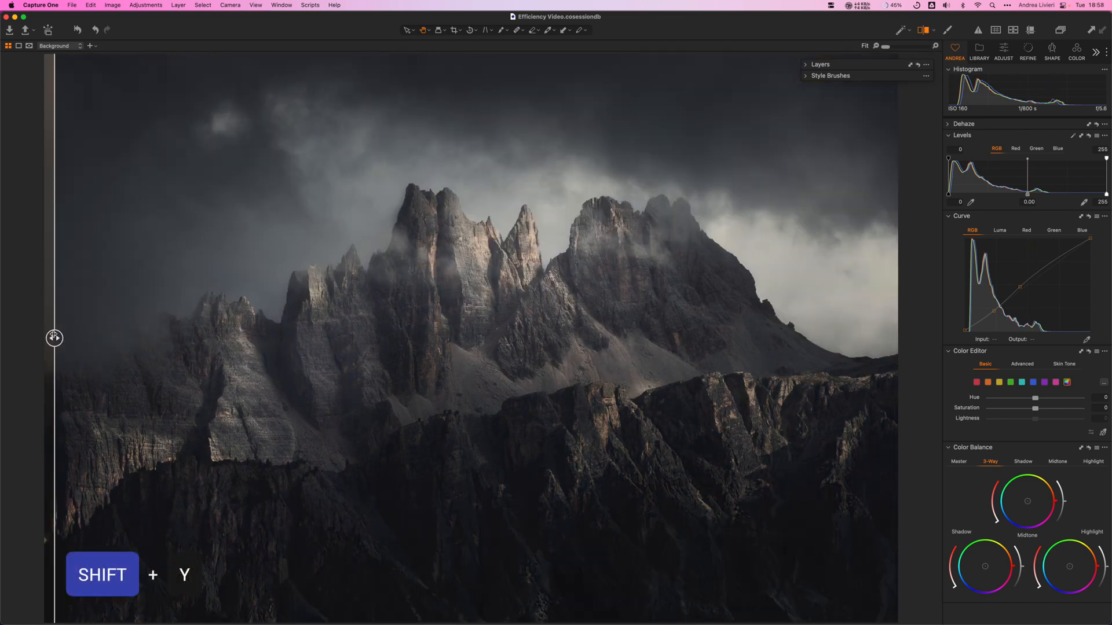
{"action": "left_click", "coordinate": [805, 64]}
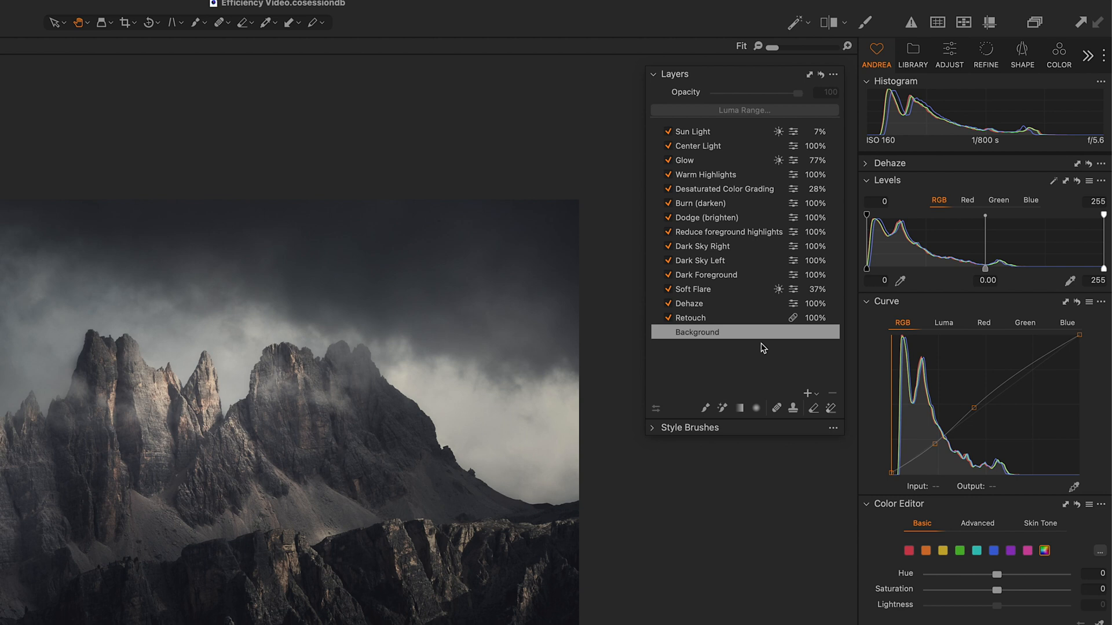
{"action": "mouse_move", "coordinate": [654, 75]}
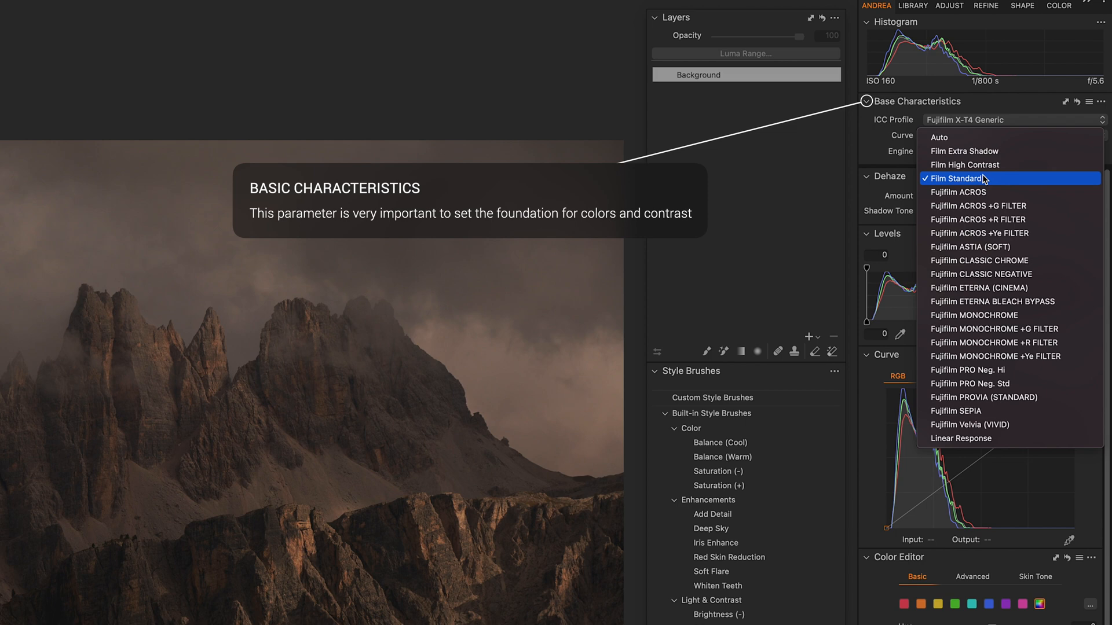
Choose Film Standard as the base characteristics curve.
{"action": "left_click", "coordinate": [956, 178]}
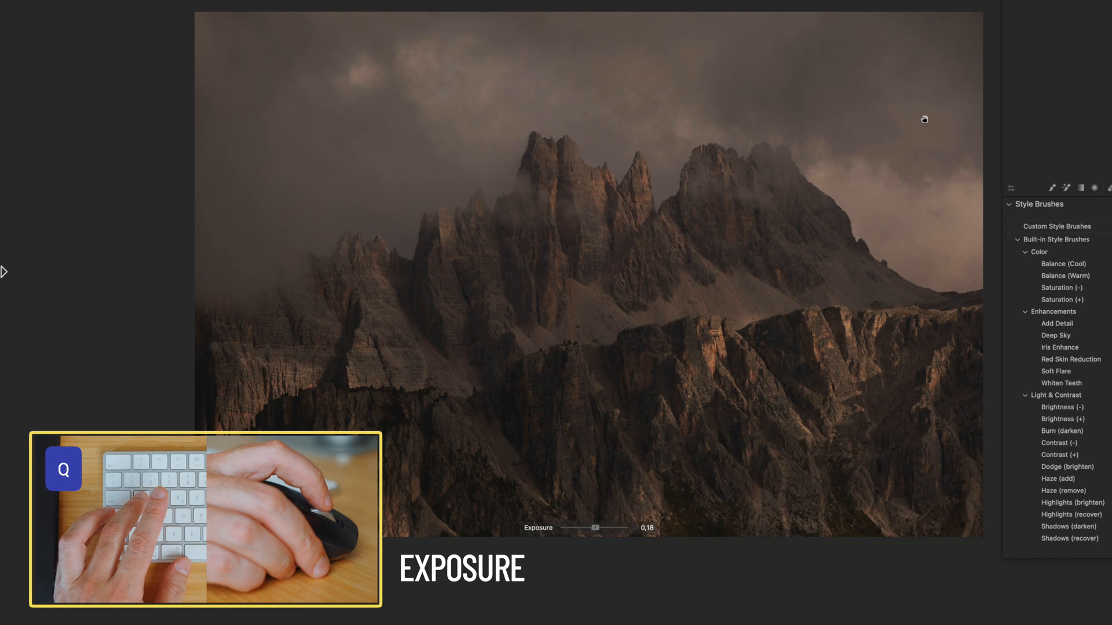
Speed-edit exposure to about 0.79 and contrast to about 11, then adjust saturation and temperature.
{"action": "left_click_drag", "start_coordinate": [594, 528], "coordinate": [599, 528]}
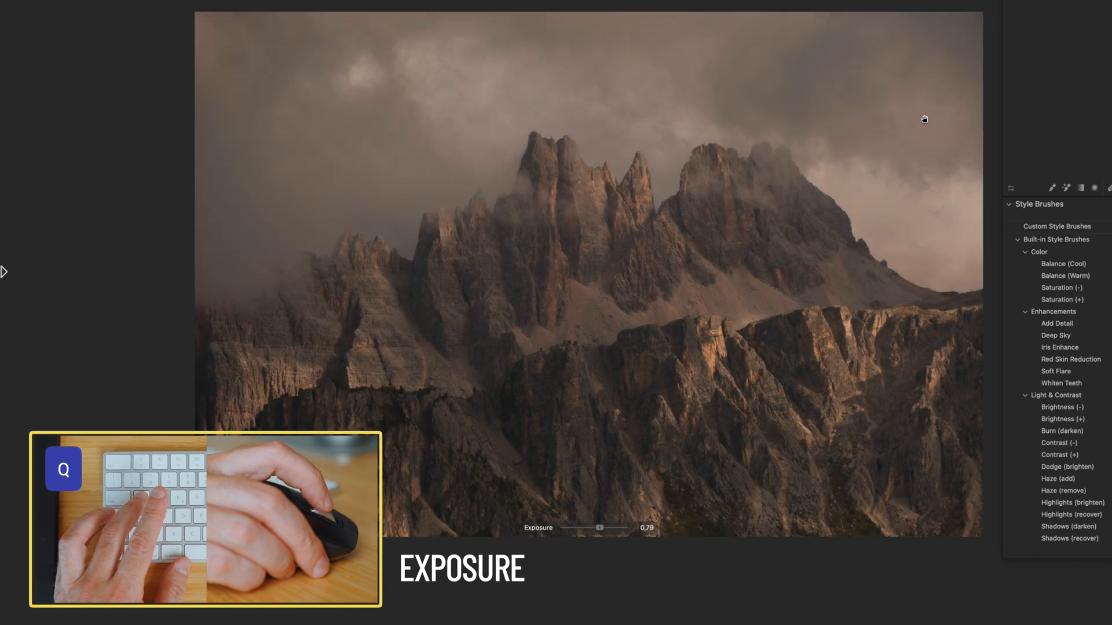
{"action": "left_click_drag", "start_coordinate": [600, 528], "coordinate": [601, 527]}
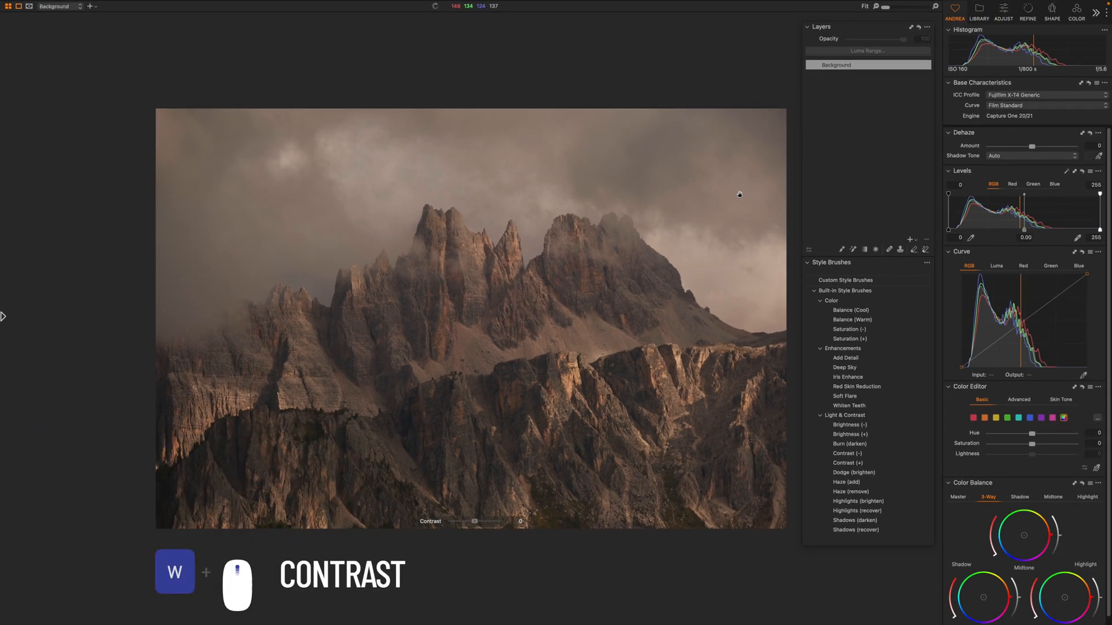
{"action": "left_click_drag", "start_coordinate": [474, 521], "coordinate": [480, 521]}
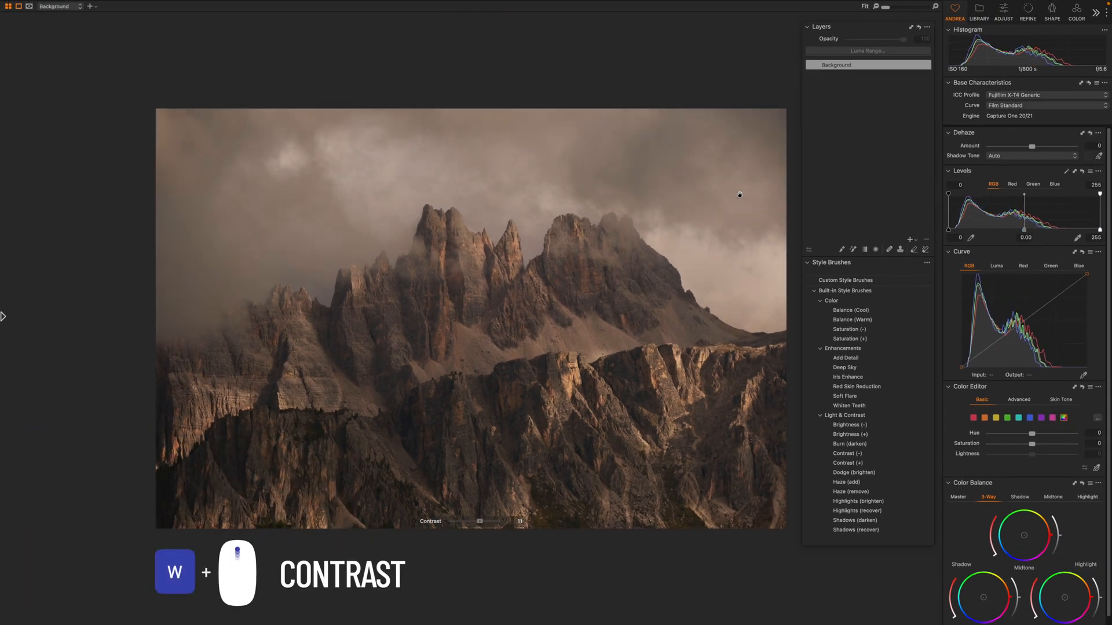
{"action": "left_click_drag", "start_coordinate": [479, 521], "coordinate": [493, 521]}
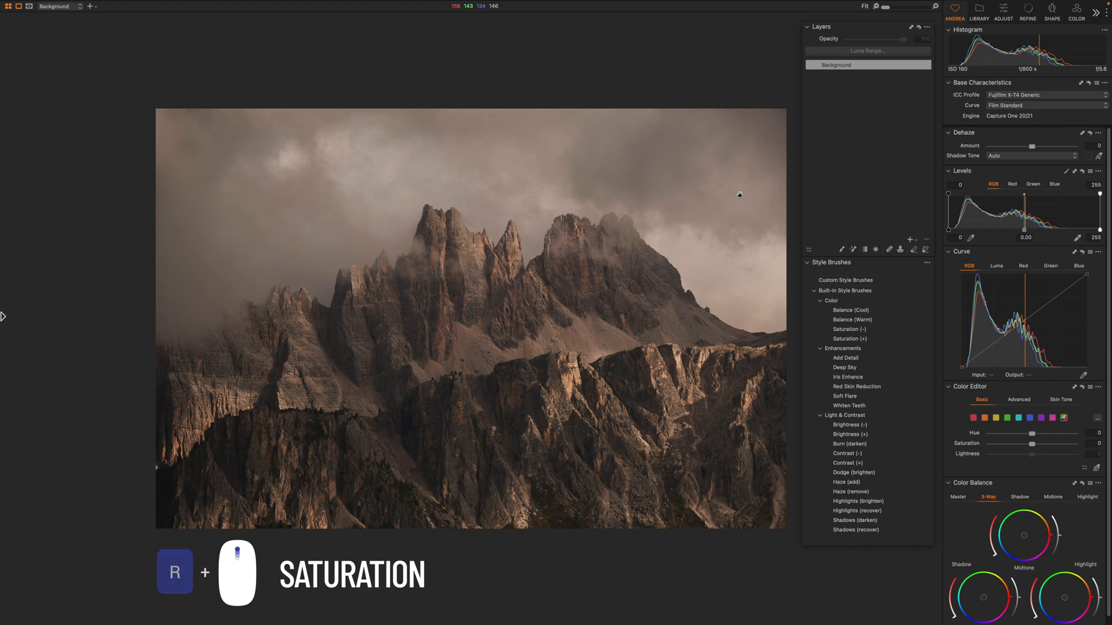
{"action": "key", "text": "1"}
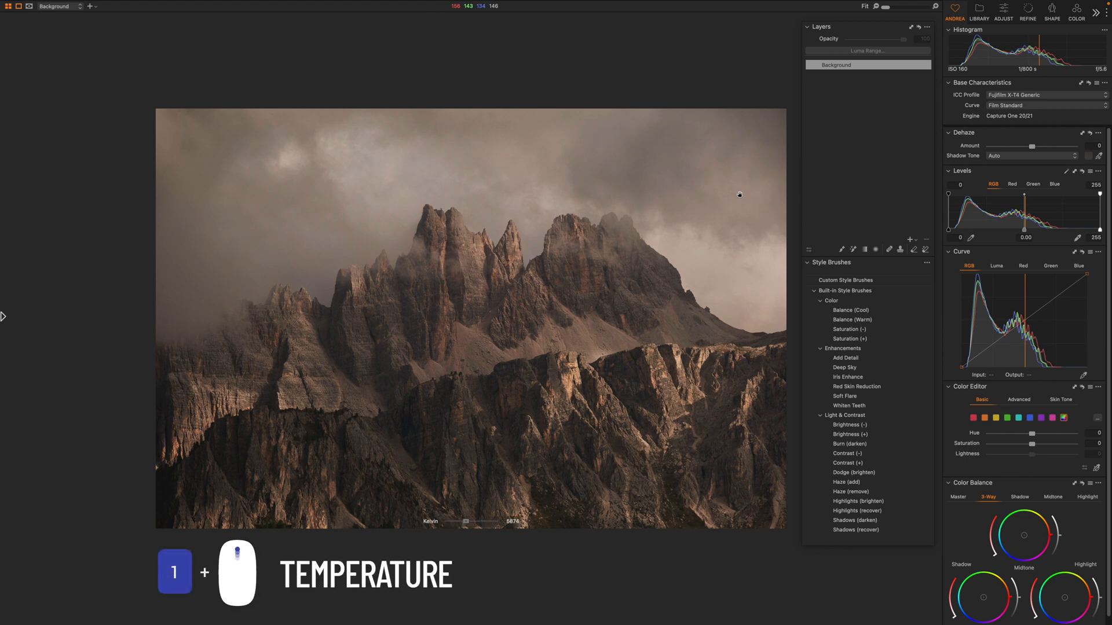
{"action": "left_click_drag", "start_coordinate": [466, 522], "coordinate": [466, 522]}
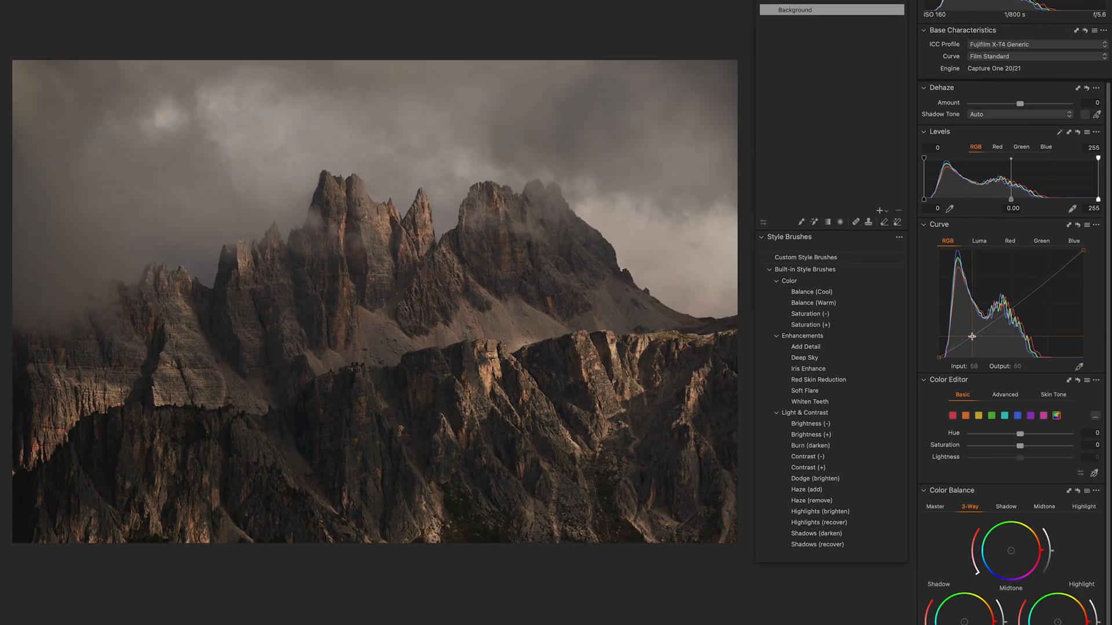
Drag RGB curve points down to darken the shadows and lower midtones.
{"action": "left_click_drag", "start_coordinate": [972, 337], "coordinate": [1002, 319]}
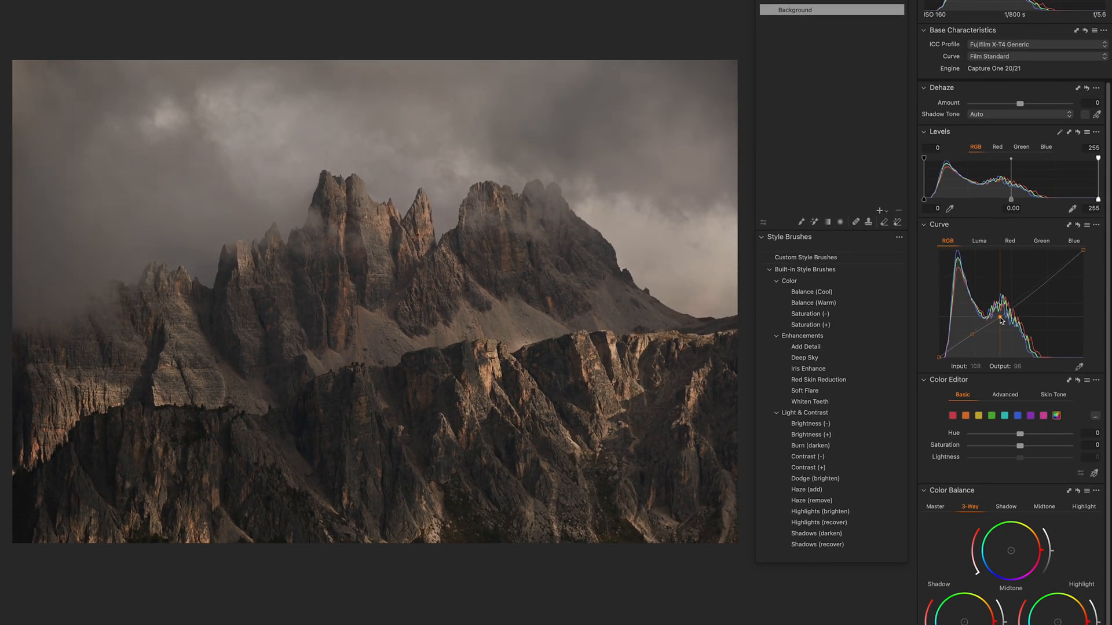
{"action": "left_click_drag", "start_coordinate": [1003, 319], "coordinate": [998, 312]}
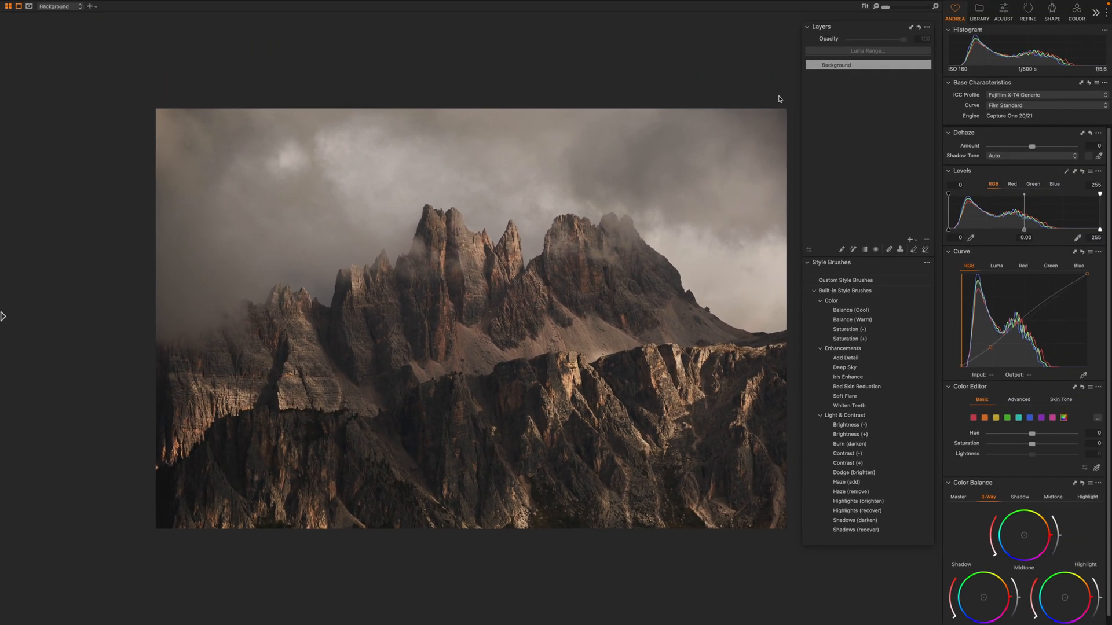
Switch to the healing brush and set its hardness to 45.
{"action": "key", "text": "s"}
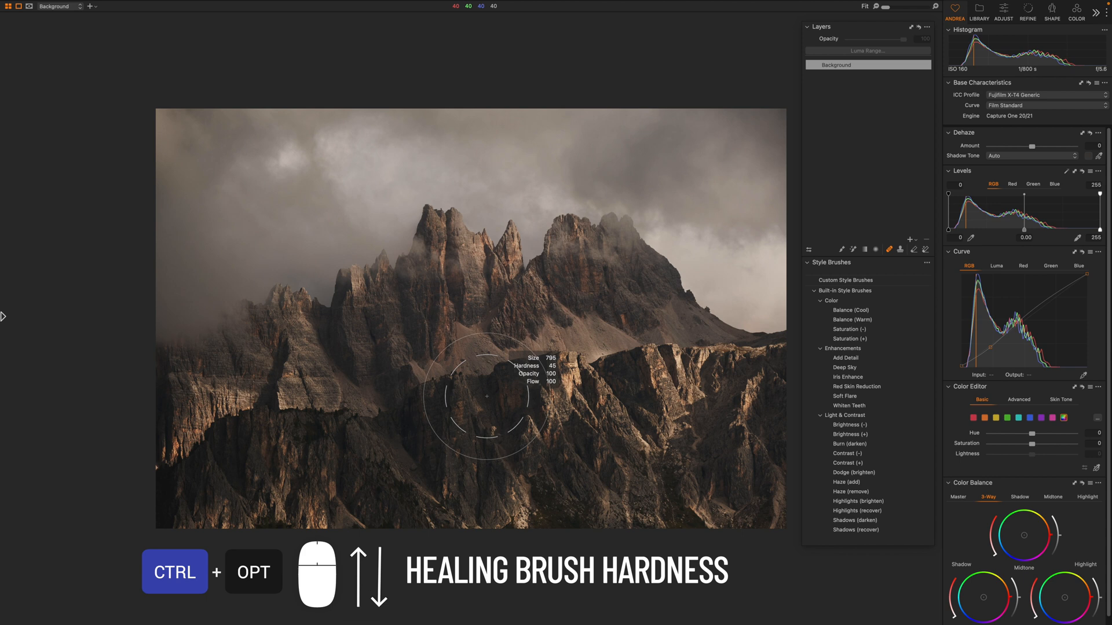
{"action": "left_click_drag", "start_coordinate": [485, 395], "coordinate": [411, 388]}
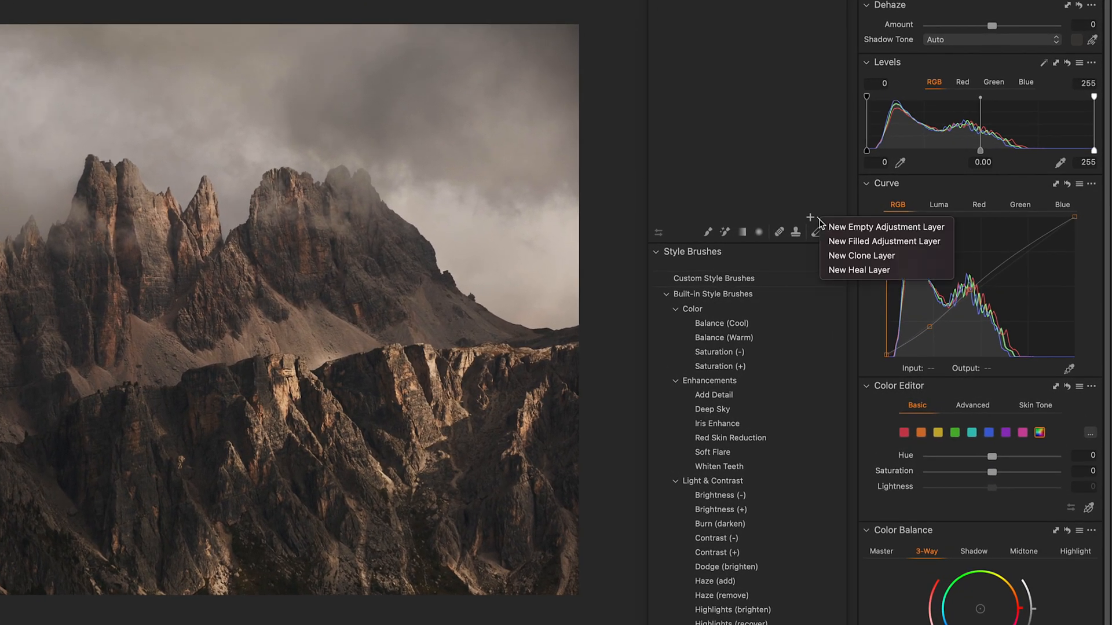
{"action": "mouse_move", "coordinate": [883, 242]}
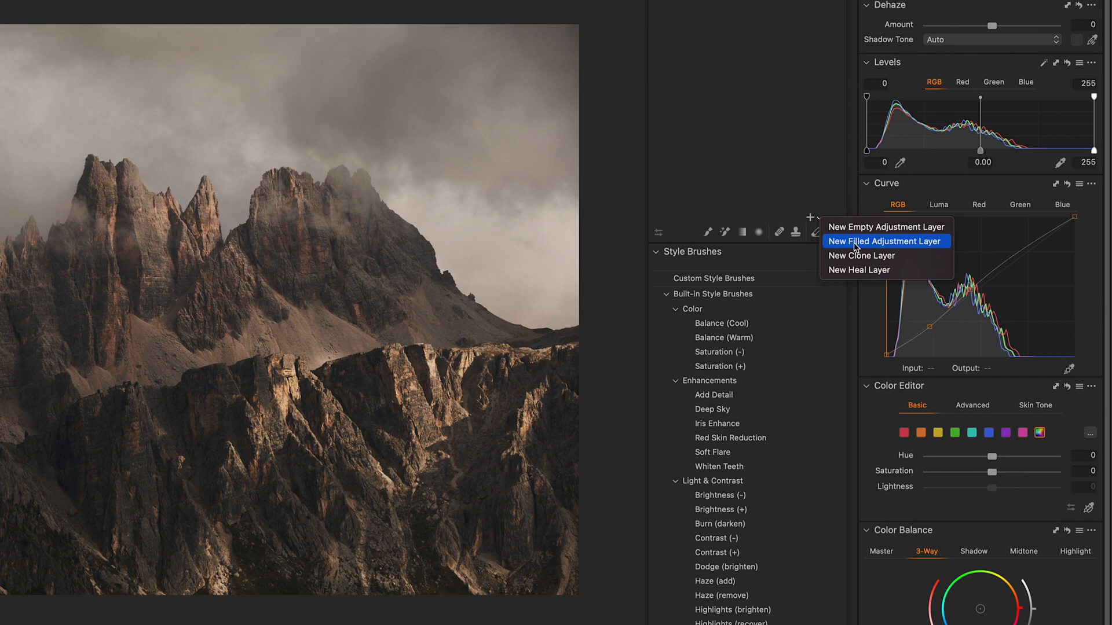
Add a new filled adjustment layer, then open the Edit menu.
{"action": "left_click", "coordinate": [886, 241]}
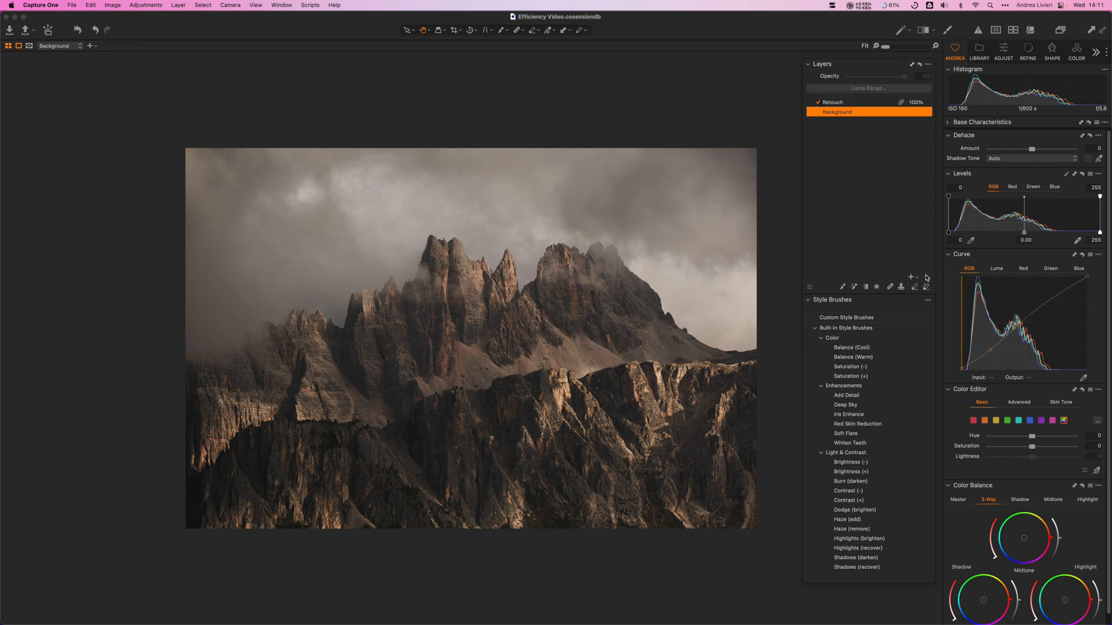
{"action": "left_click", "coordinate": [133, 7]}
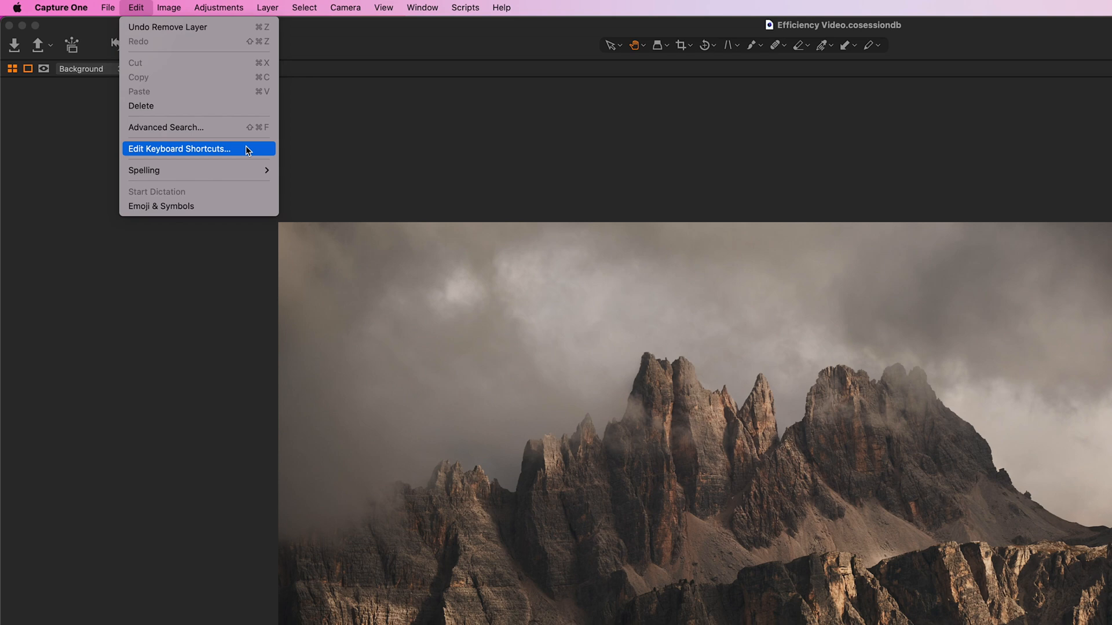
Open Edit Keyboard Shortcuts and expand the Layer group under Shortcut Keys.
{"action": "left_click", "coordinate": [180, 149]}
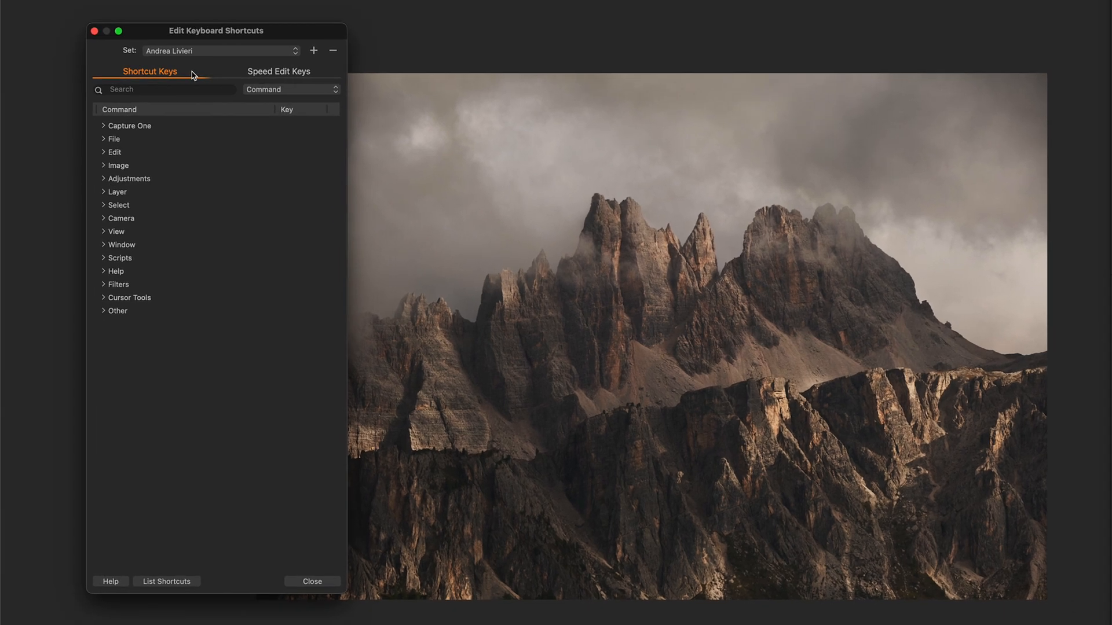
{"action": "left_click", "coordinate": [102, 191]}
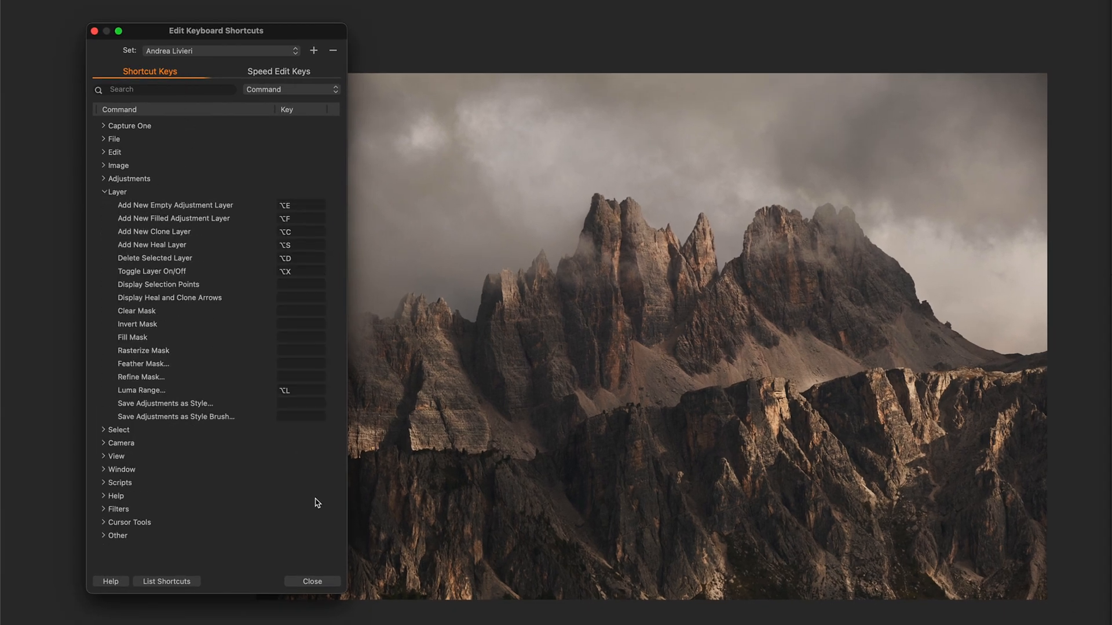
{"action": "left_click", "coordinate": [173, 218]}
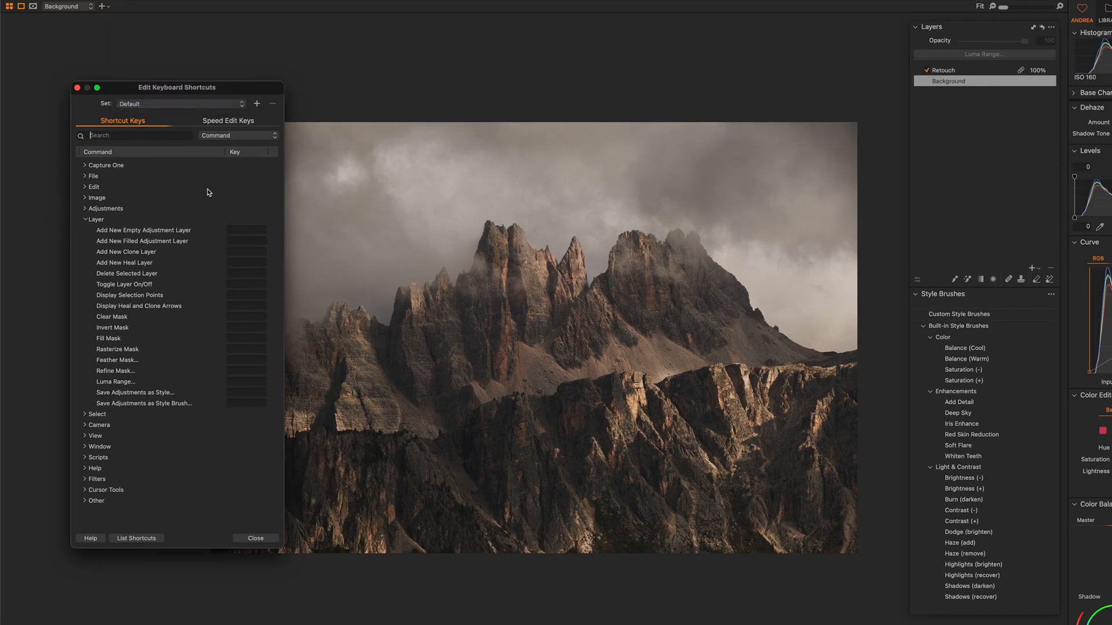
{"action": "mouse_move", "coordinate": [269, 447]}
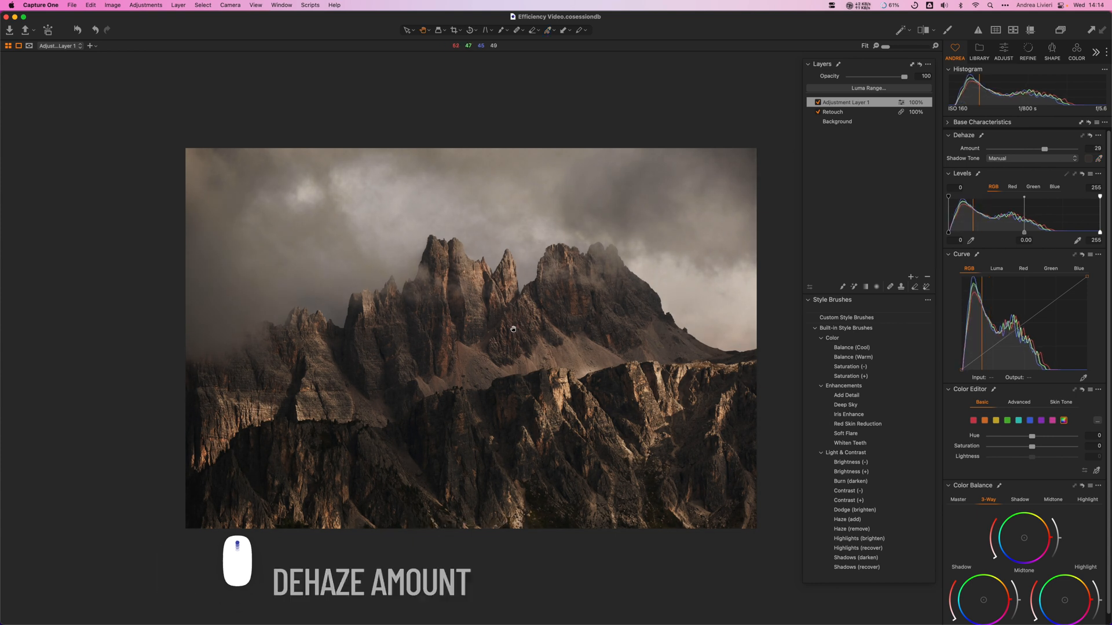
Set Dehaze Amount to 29 on the new layer and select the Draw Mask brush.
{"action": "key", "text": "e"}
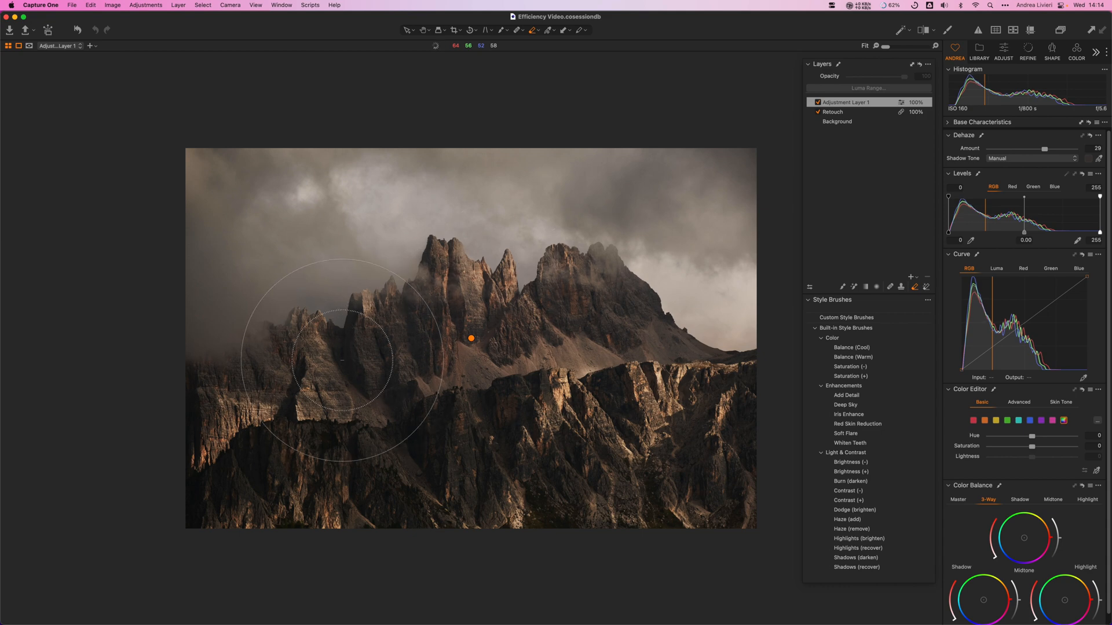
{"action": "key", "text": "m"}
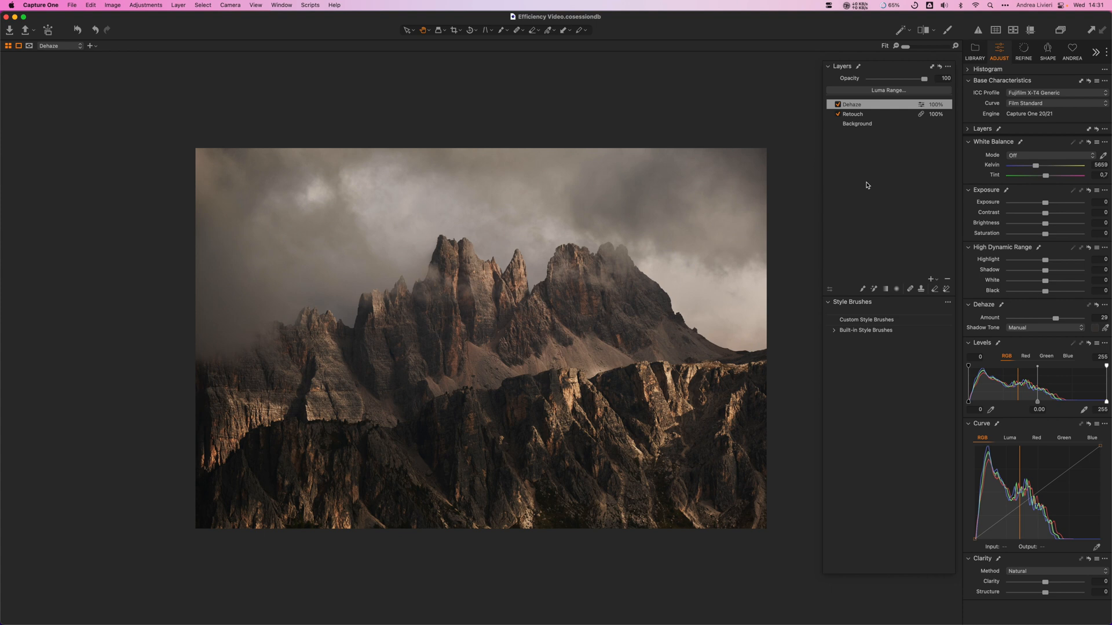
Choose the Soft Flare brush from the built-in style brushes list.
{"action": "left_click", "coordinate": [1096, 51]}
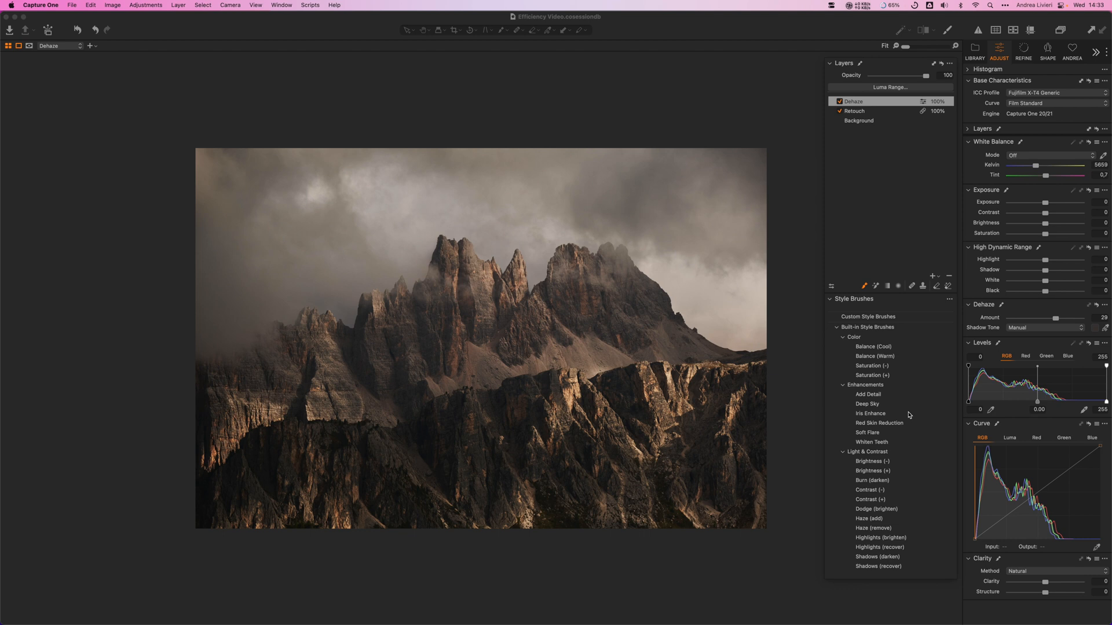
{"action": "left_click", "coordinate": [871, 500]}
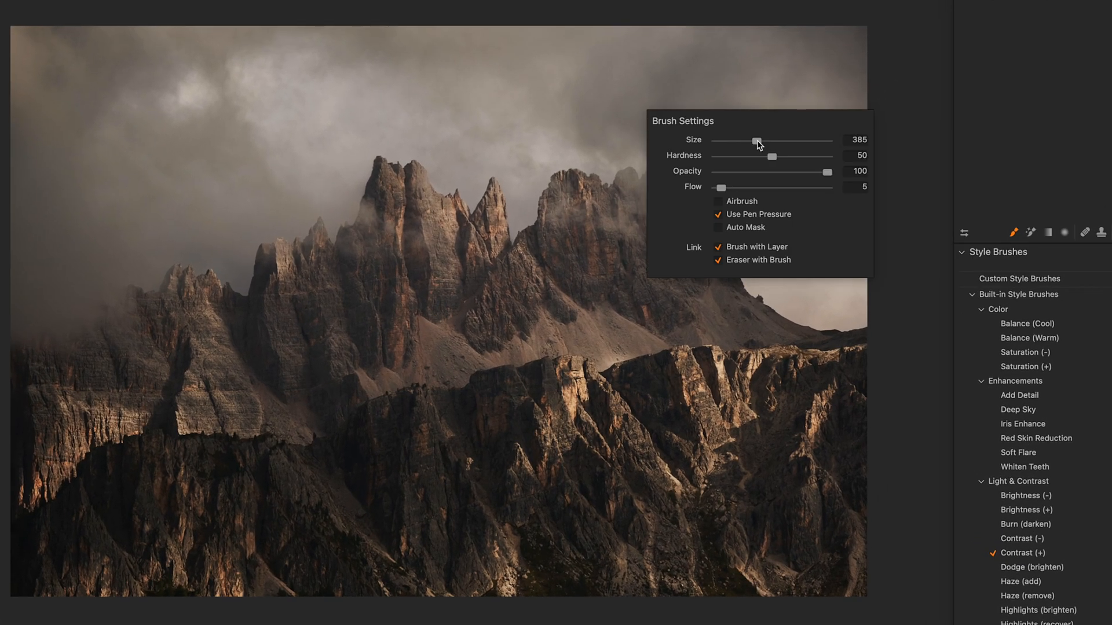
{"action": "mouse_move", "coordinate": [731, 200]}
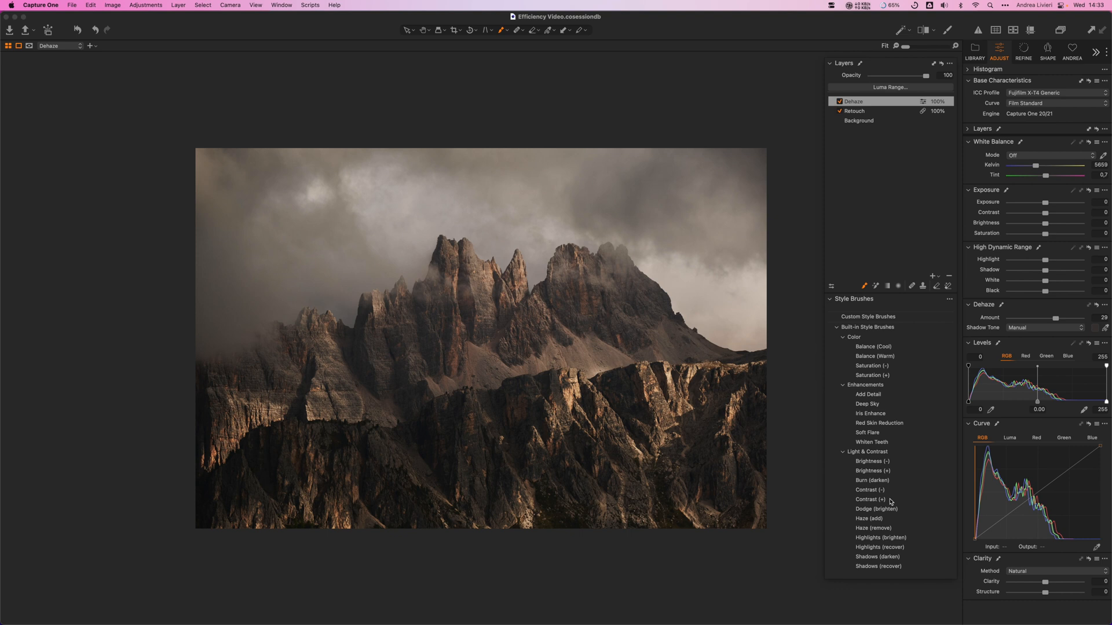
{"action": "mouse_move", "coordinate": [907, 433]}
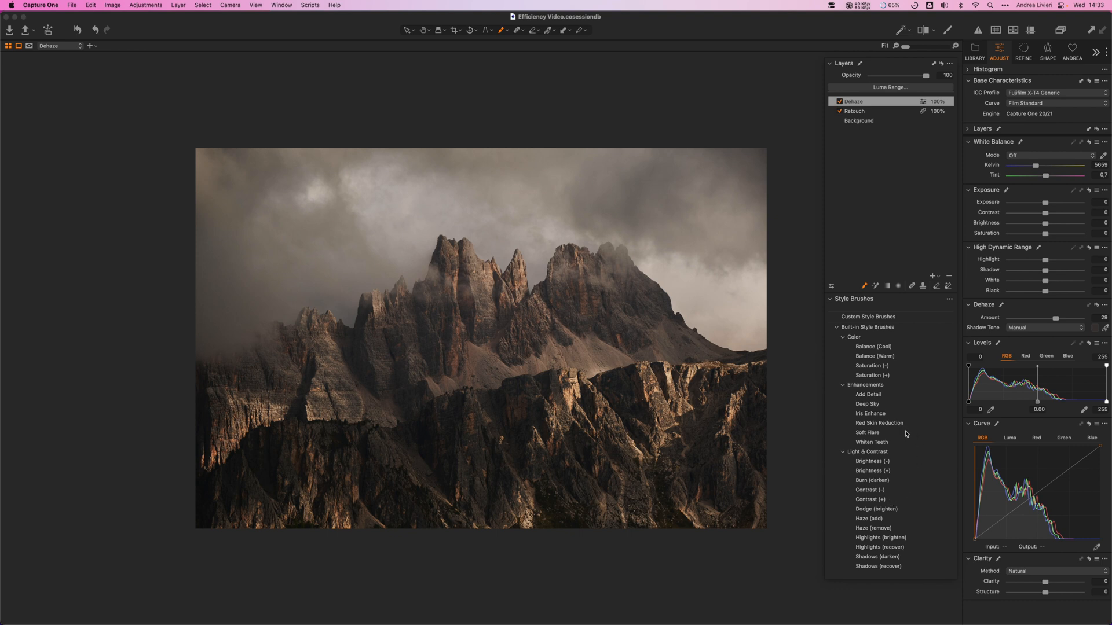
{"action": "left_click", "coordinate": [866, 433]}
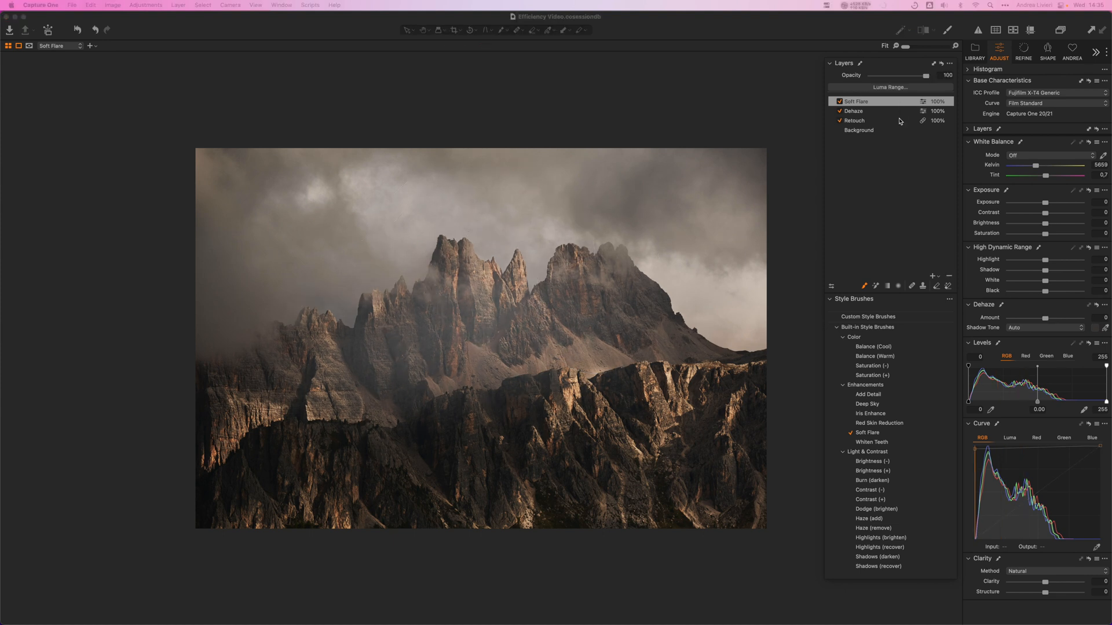
Apply a luma range to Soft Flare with lower limit 92 and radius 5.4, on a new layer.
{"action": "left_click", "coordinate": [889, 86]}
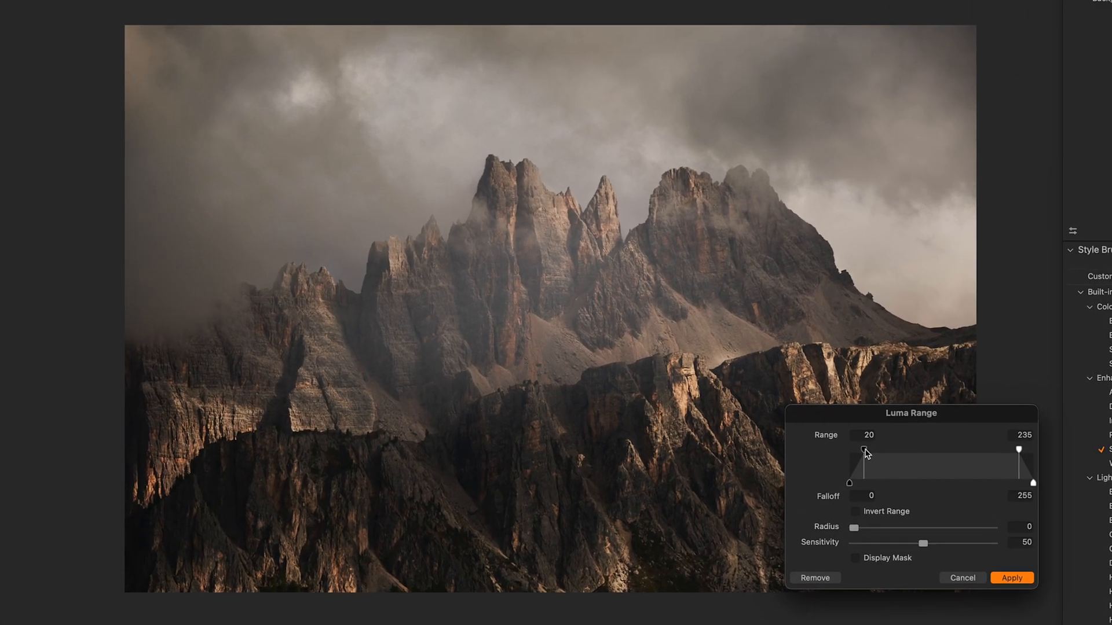
{"action": "left_click_drag", "start_coordinate": [862, 452], "coordinate": [919, 451]}
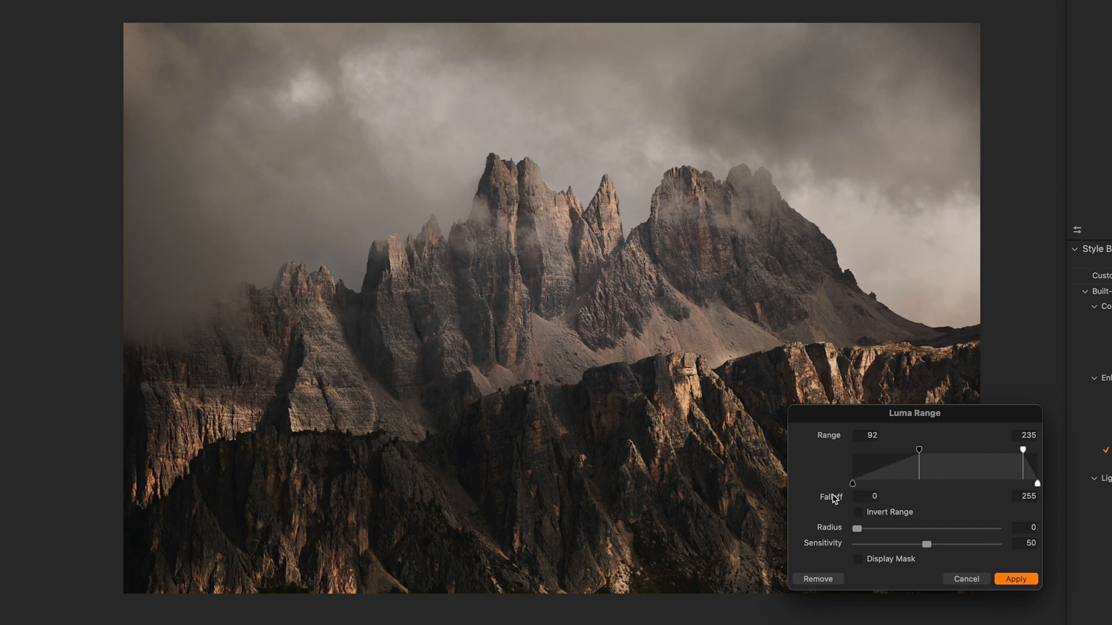
{"action": "left_click_drag", "start_coordinate": [855, 528], "coordinate": [887, 528]}
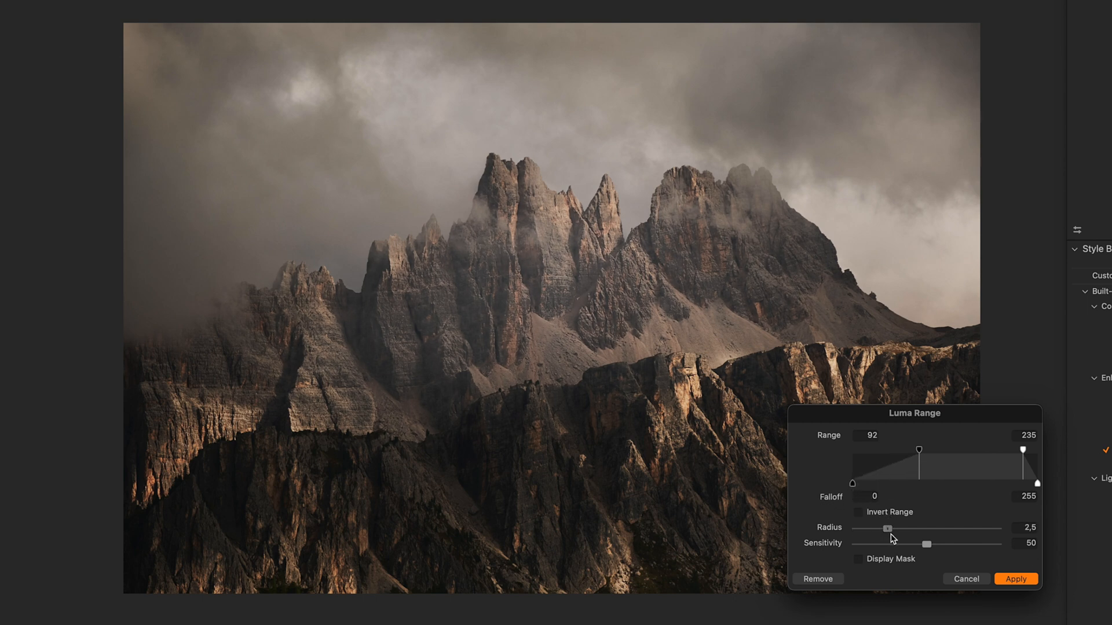
{"action": "left_click_drag", "start_coordinate": [885, 529], "coordinate": [902, 529]}
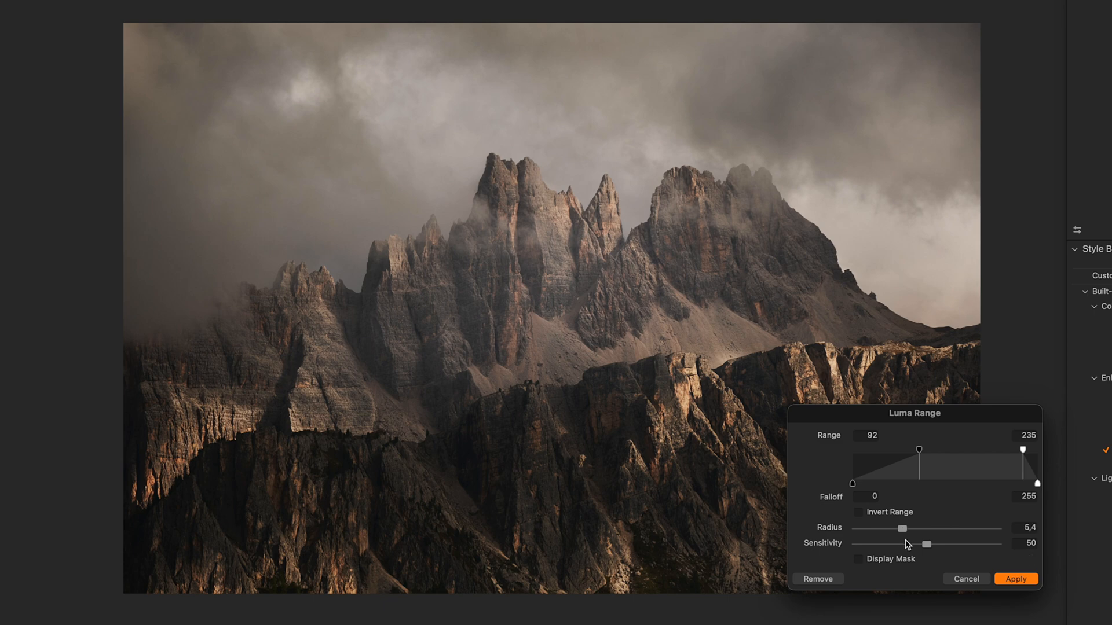
{"action": "left_click", "coordinate": [858, 558]}
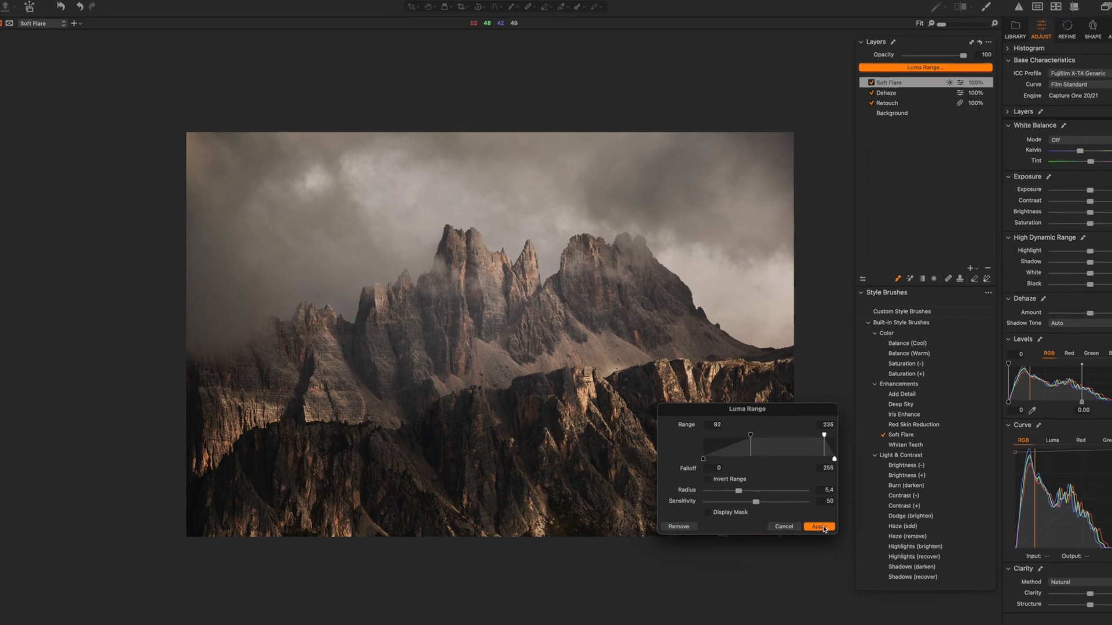
{"action": "left_click", "coordinate": [819, 527]}
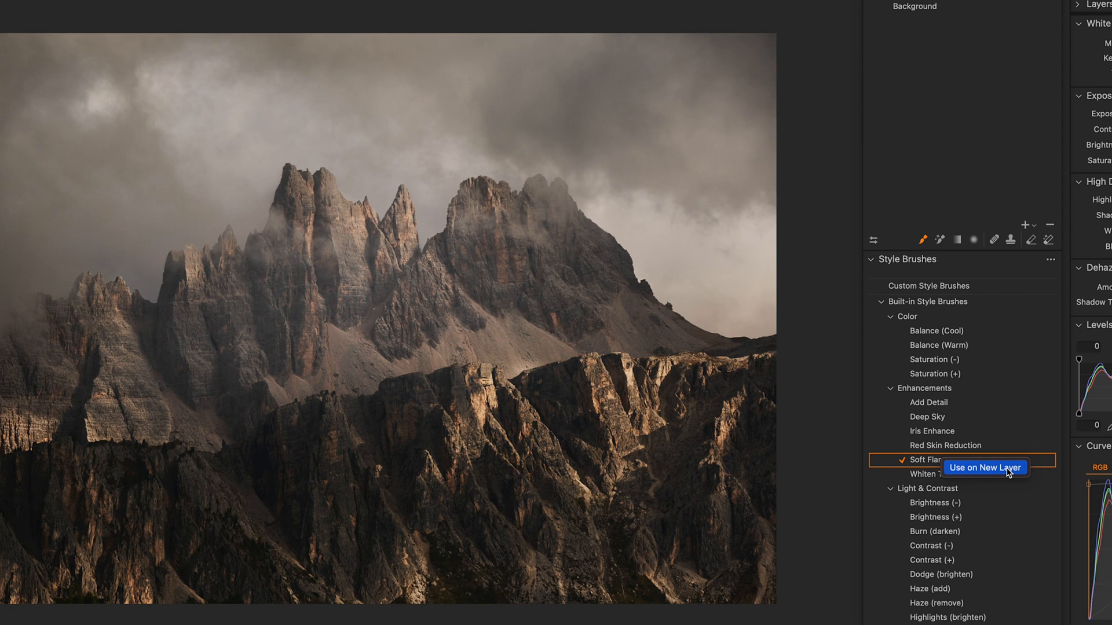
{"action": "left_click", "coordinate": [984, 468]}
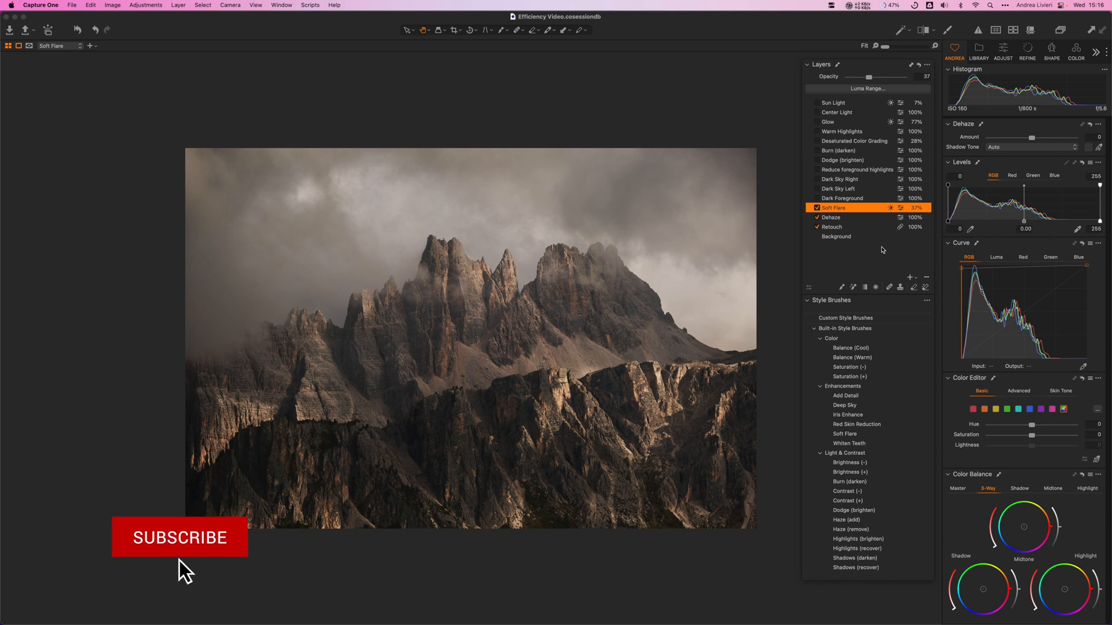
Tick the Dark Foreground layer checkbox to darken the lower rocks.
{"action": "left_click", "coordinate": [179, 537]}
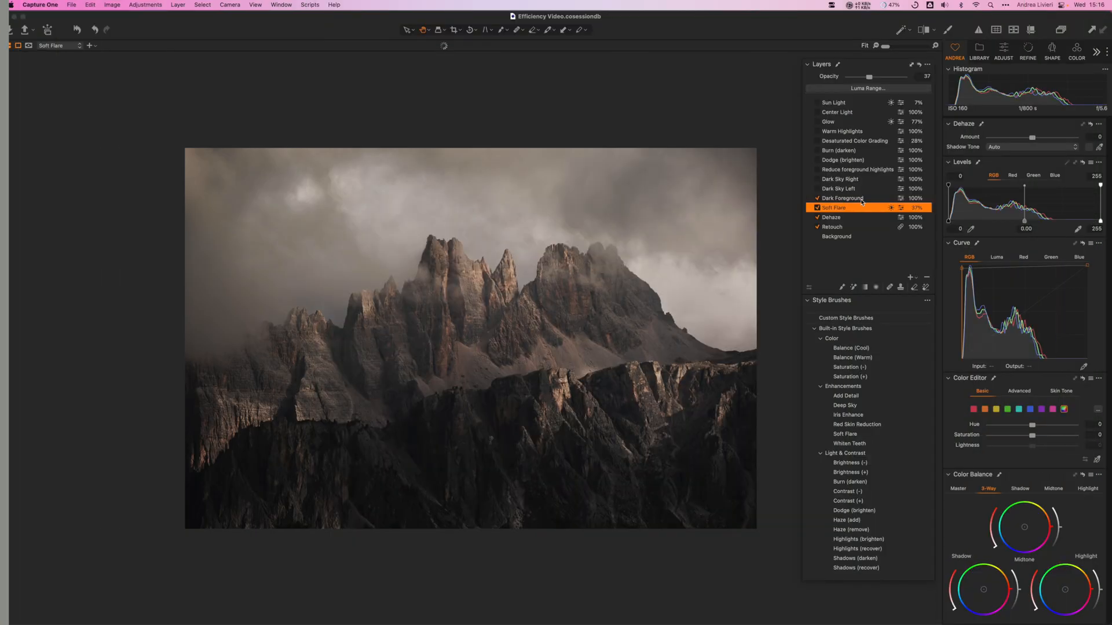
View the Dark Foreground mask, then enable the Dark Sky Left and Dark Sky Right layers.
{"action": "left_click", "coordinate": [846, 198]}
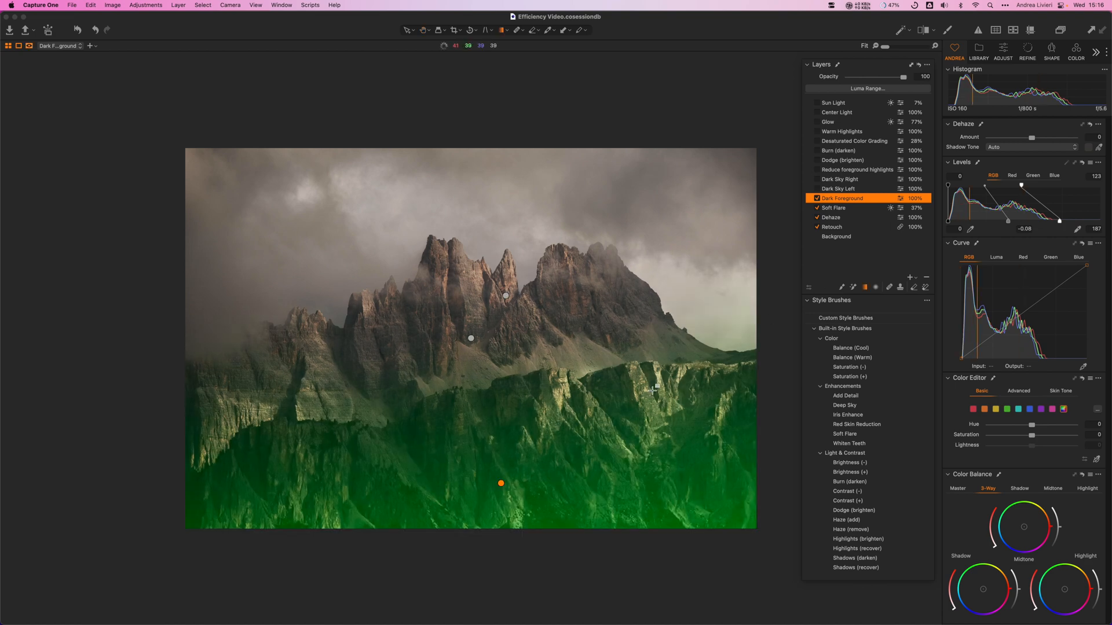
{"action": "left_click", "coordinate": [817, 198]}
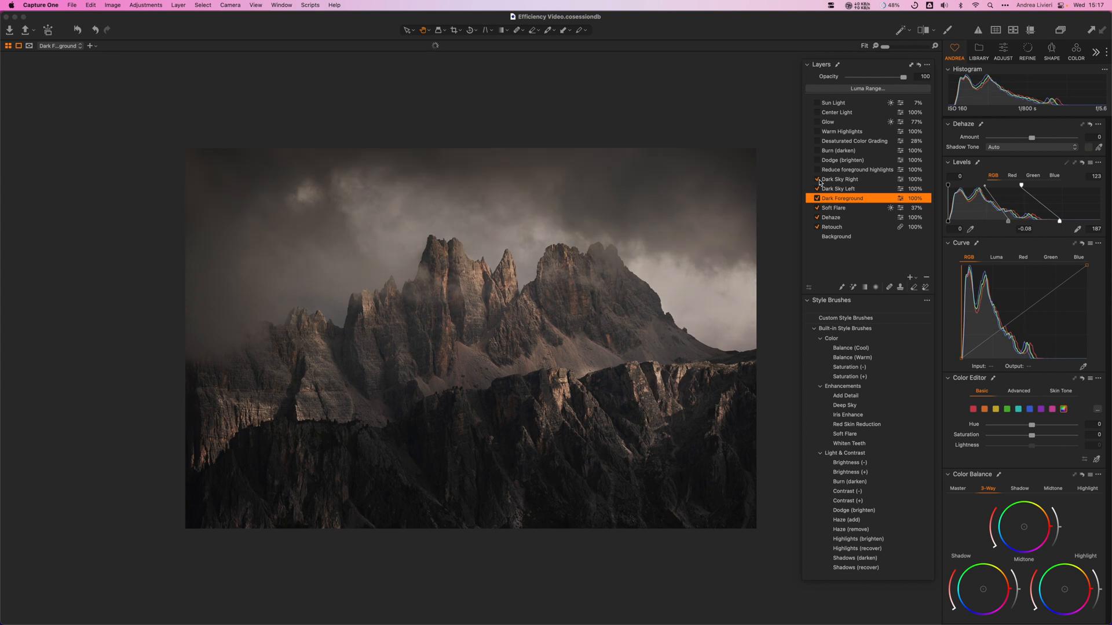
{"action": "left_click", "coordinate": [841, 179]}
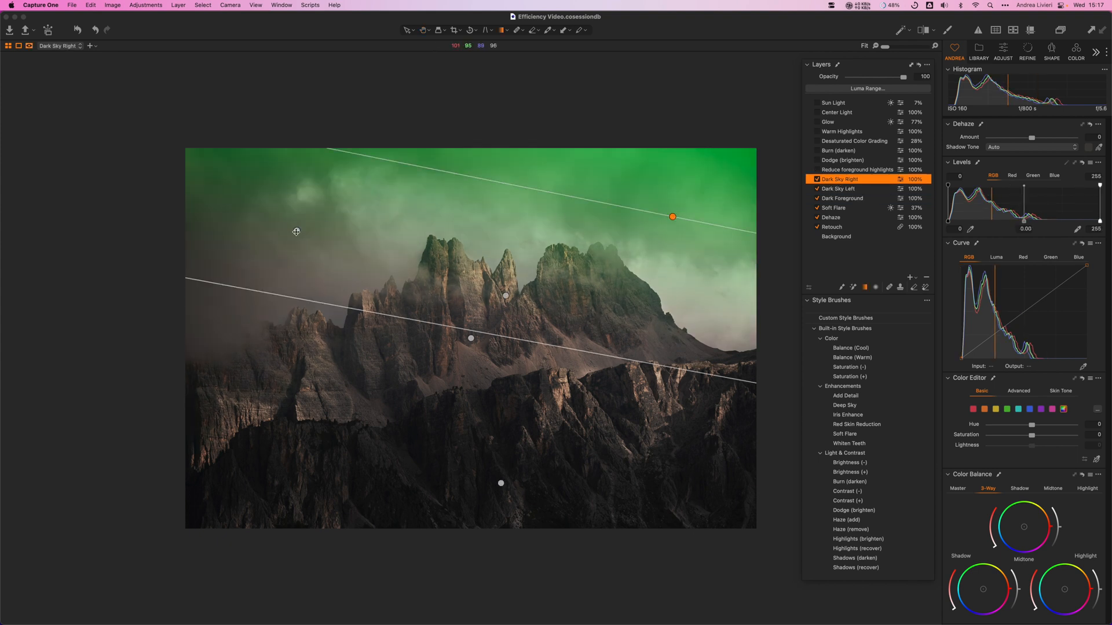
Enable and select the Reduce foreground highlights layer.
{"action": "left_click", "coordinate": [857, 169]}
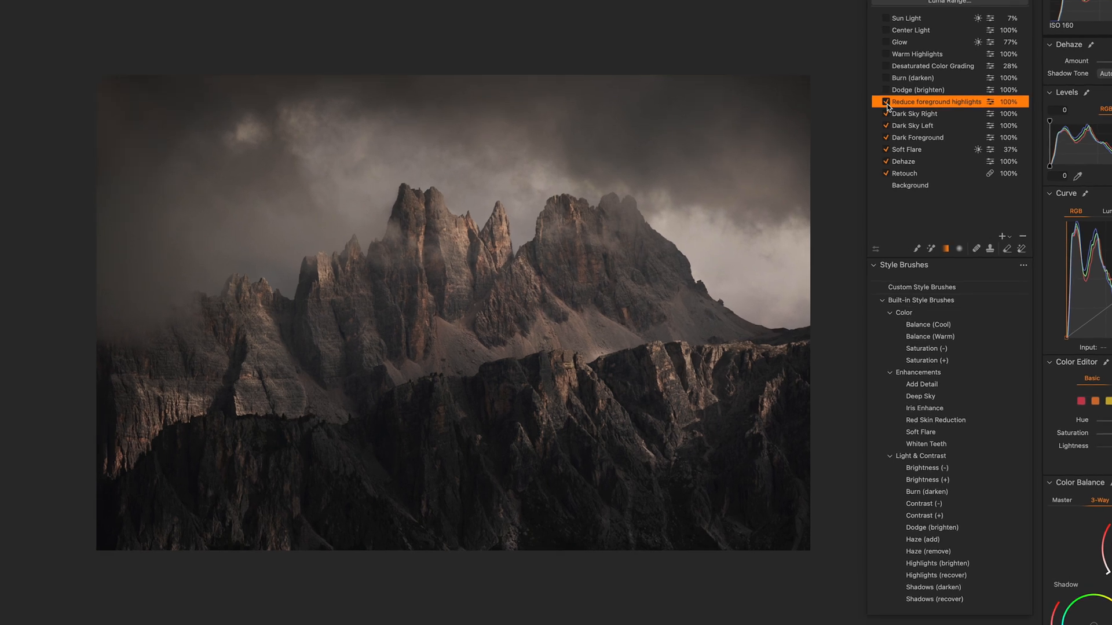
{"action": "left_click", "coordinate": [881, 102]}
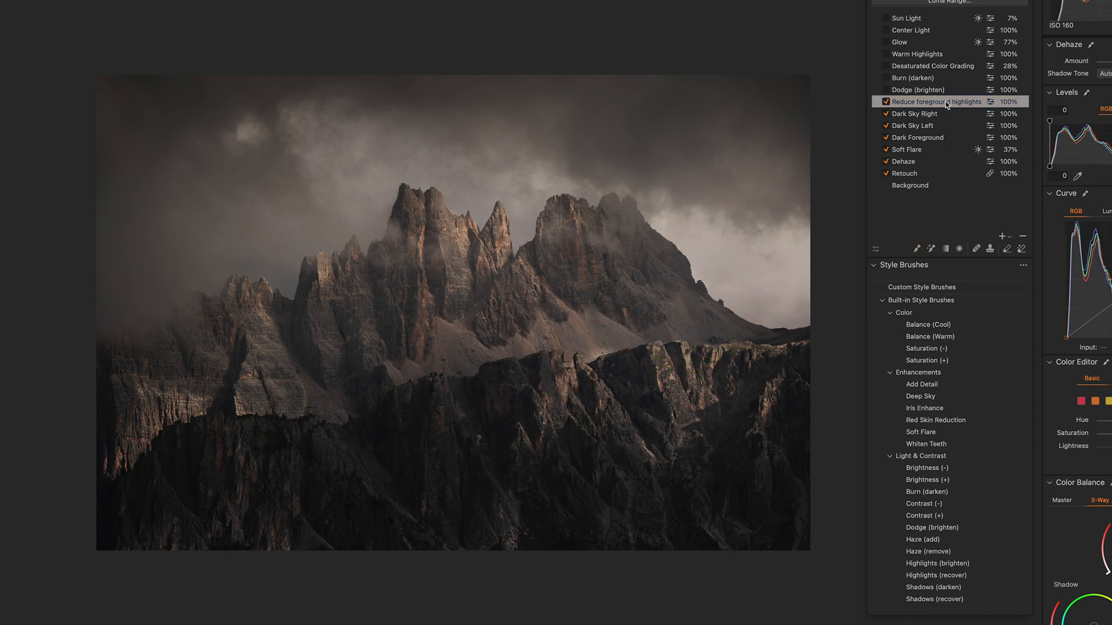
{"action": "left_click", "coordinate": [880, 102]}
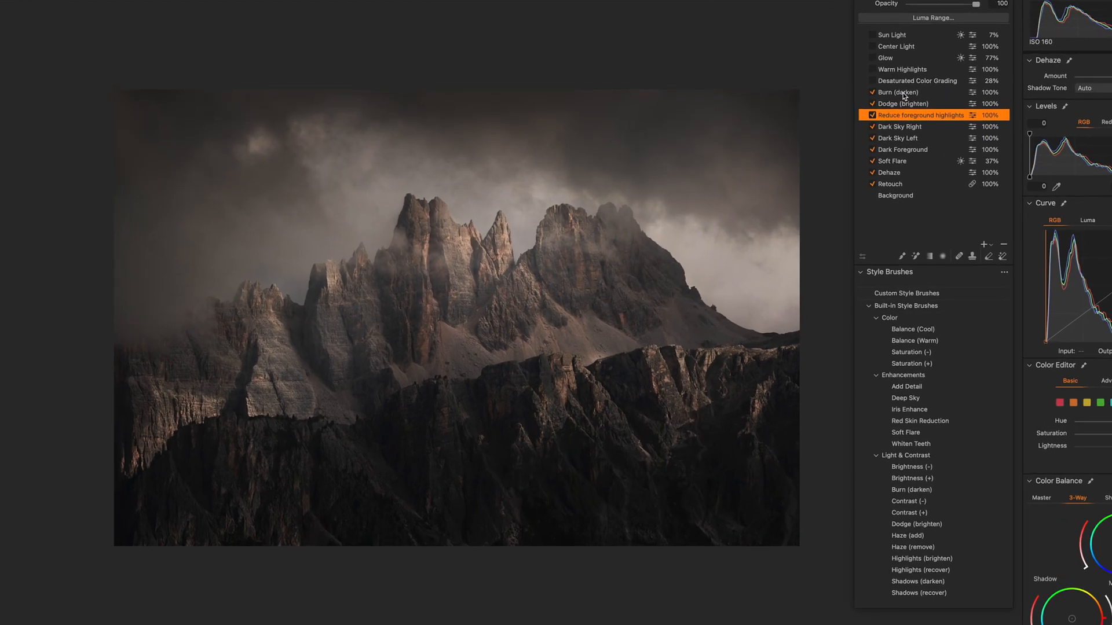
Enable Burn (darken), preview the Burn and Dodge masks, and toggle Dodge off and on.
{"action": "left_click", "coordinate": [910, 93]}
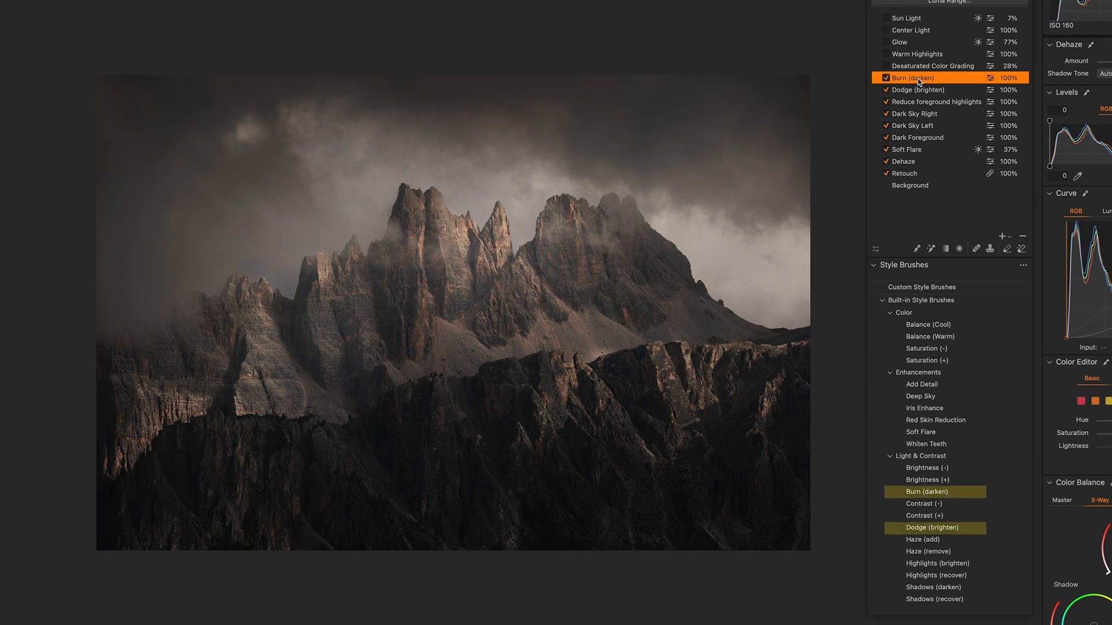
{"action": "left_click", "coordinate": [922, 90]}
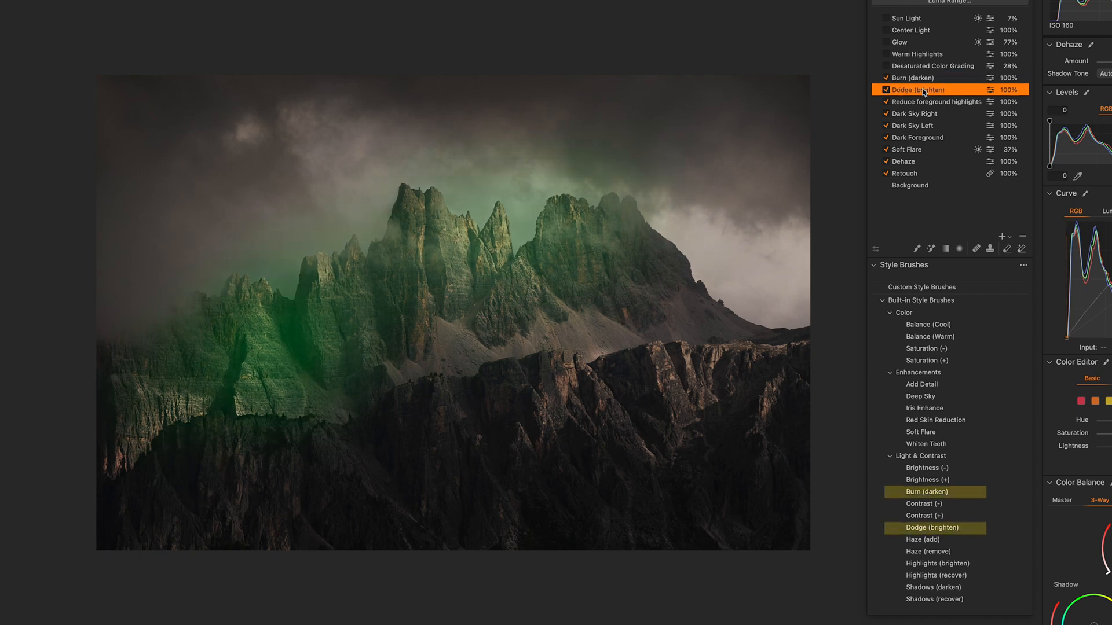
{"action": "left_click", "coordinate": [912, 78]}
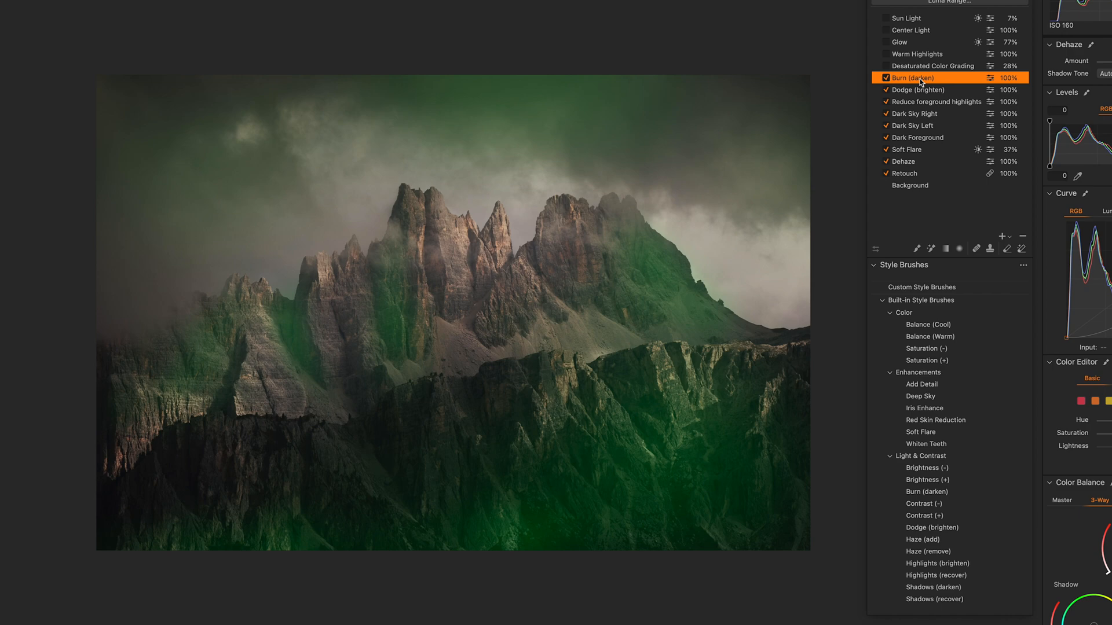
{"action": "left_click", "coordinate": [887, 89]}
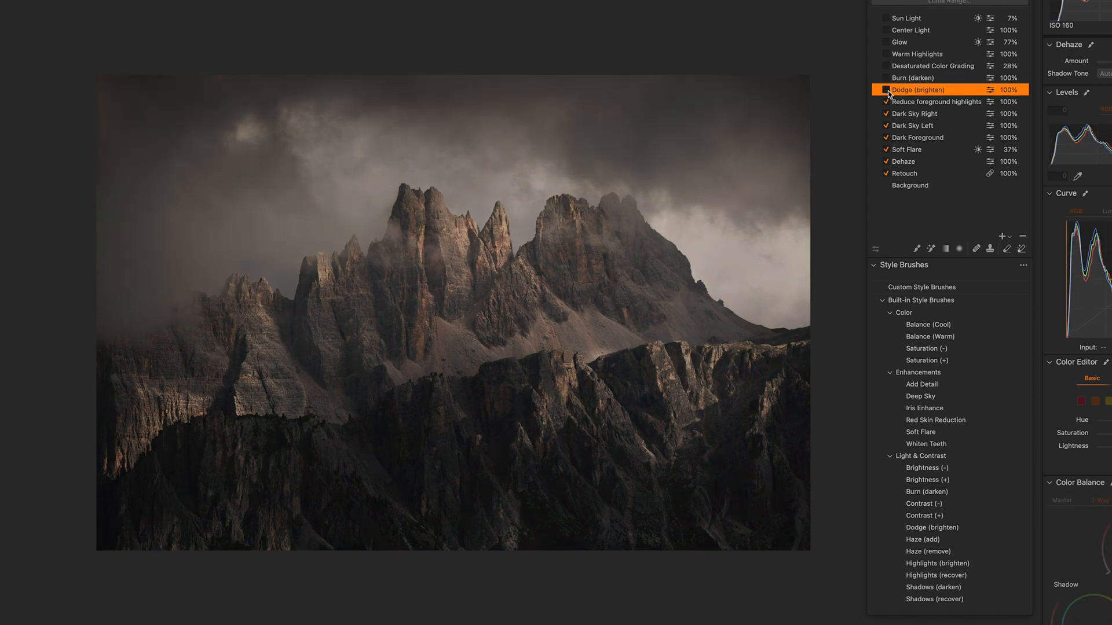
{"action": "left_click", "coordinate": [884, 90]}
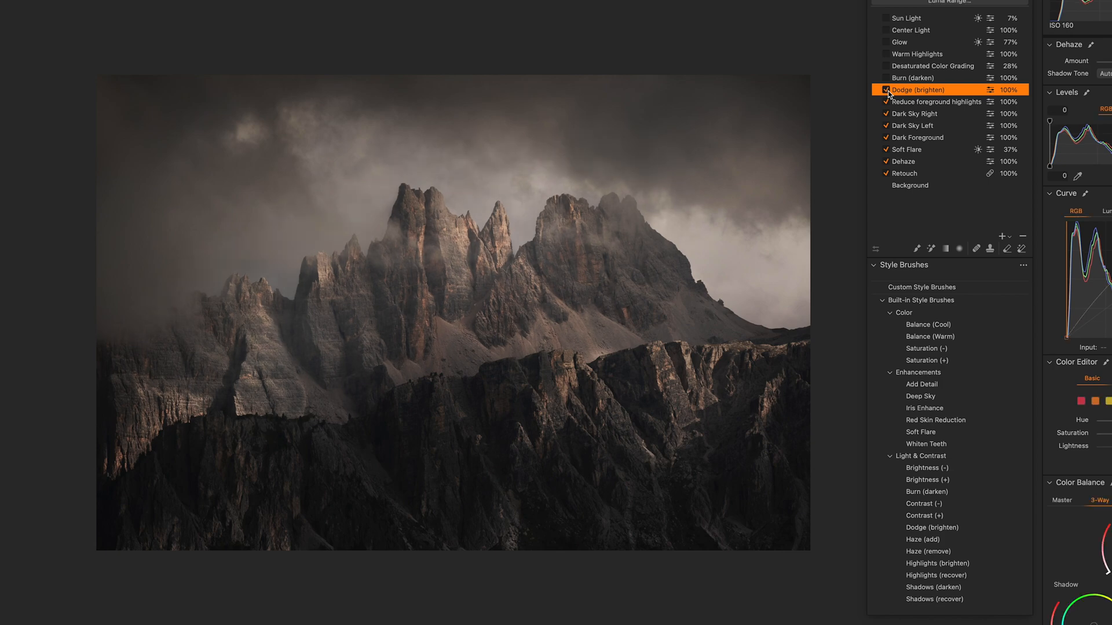
{"action": "left_click", "coordinate": [921, 77]}
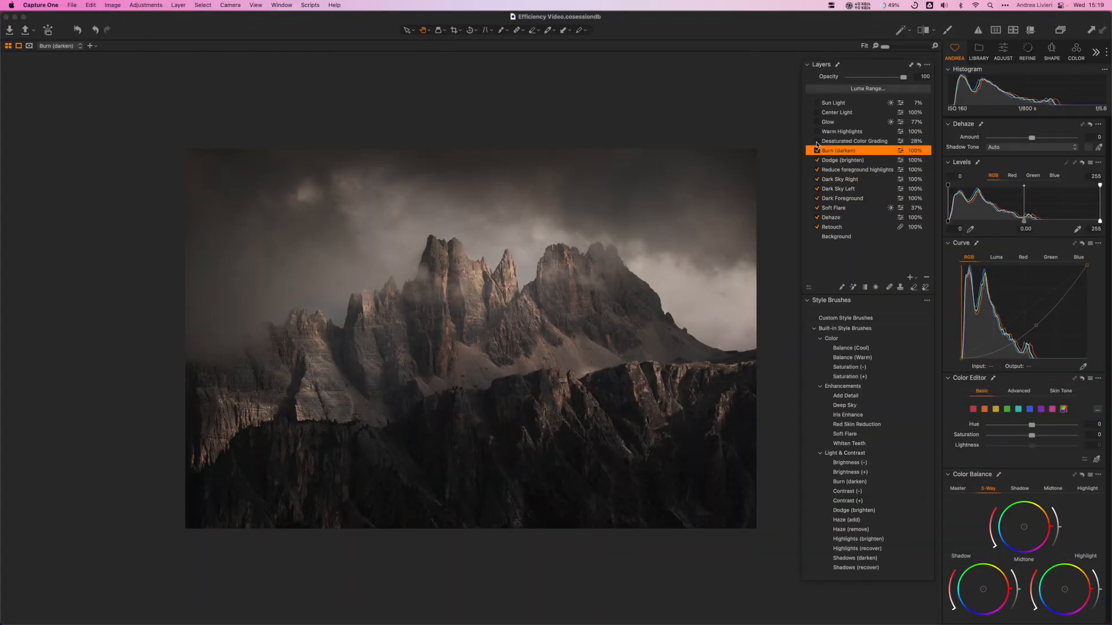
Enable Desaturated Color Grading, preview it at 100% opacity, then settle at about 23%.
{"action": "left_click", "coordinate": [854, 141]}
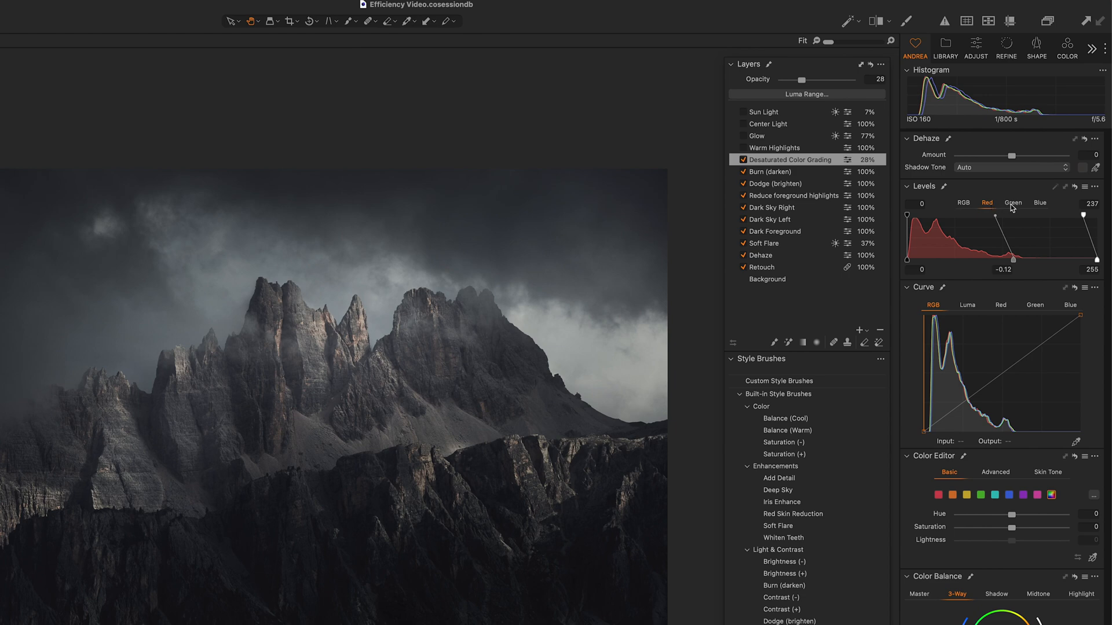
{"action": "left_click", "coordinate": [1012, 203]}
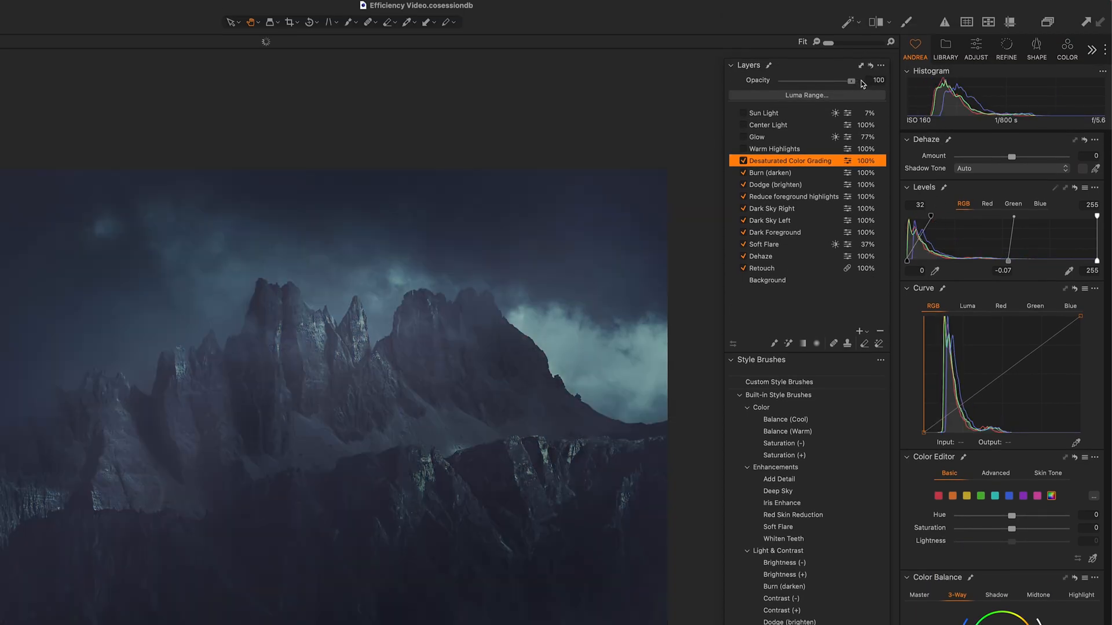
{"action": "left_click_drag", "start_coordinate": [850, 80], "coordinate": [801, 80]}
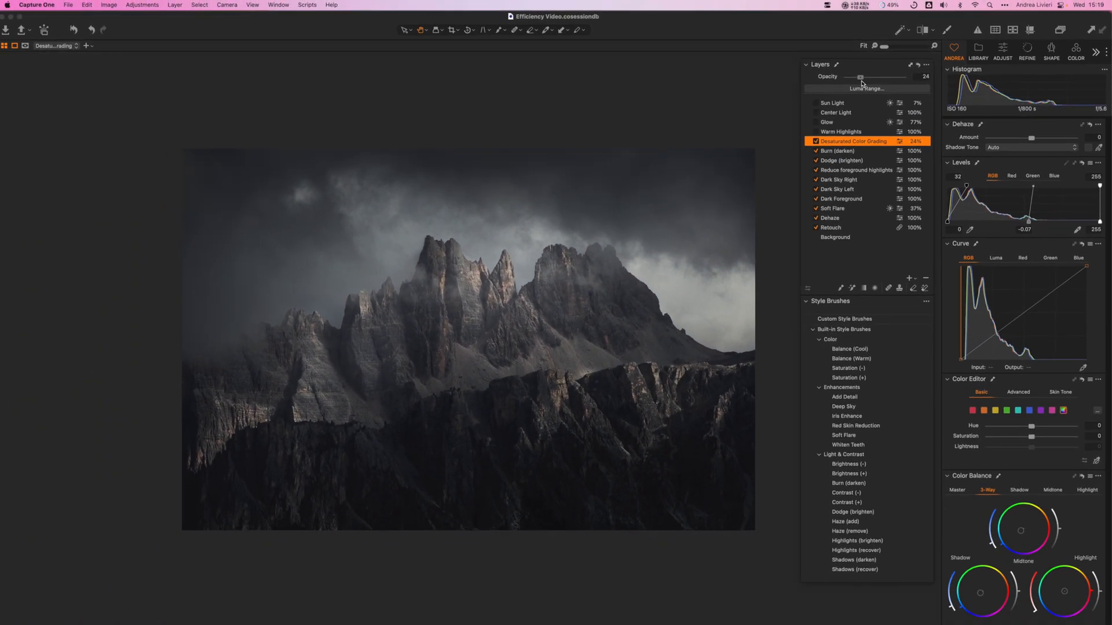
{"action": "left_click", "coordinate": [842, 131]}
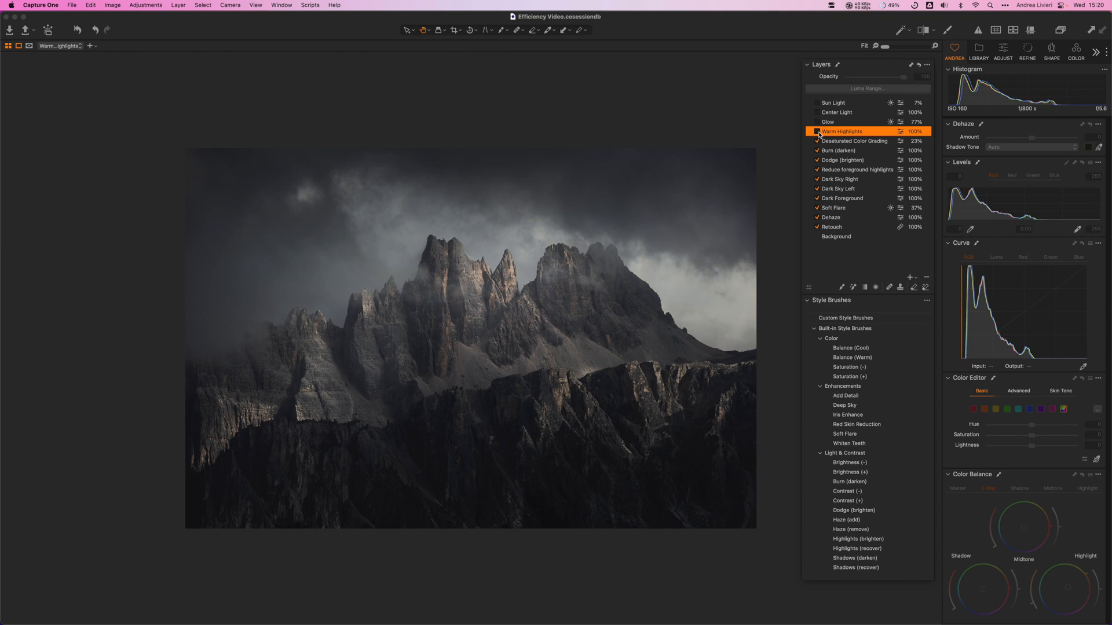
Tick the Warm Highlights and Glow layer checkboxes.
{"action": "left_click", "coordinate": [817, 132]}
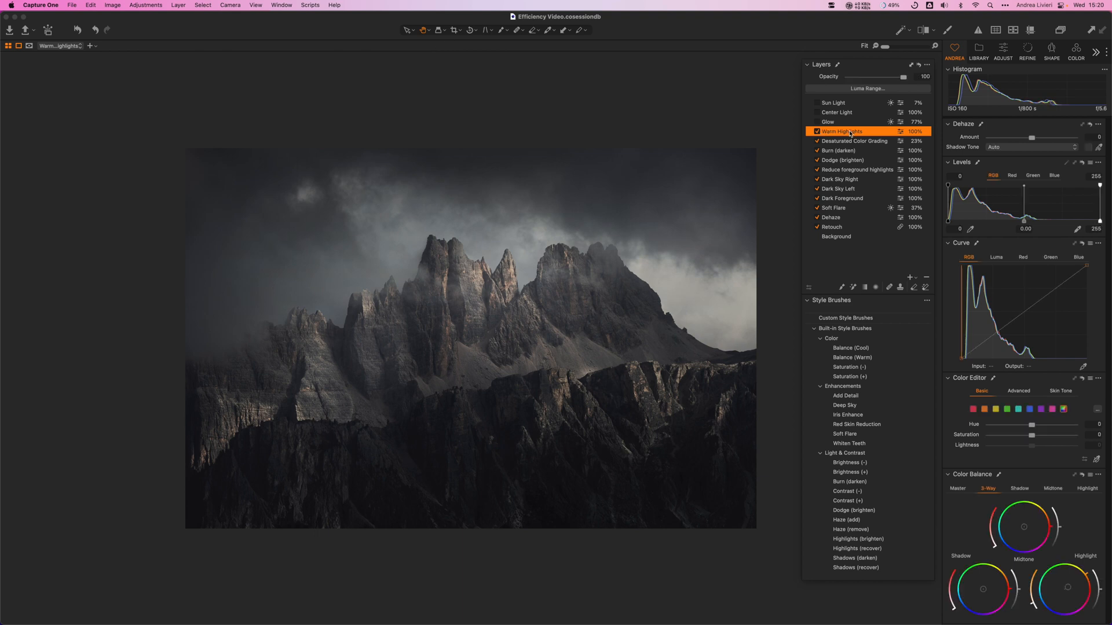
{"action": "left_click", "coordinate": [828, 121]}
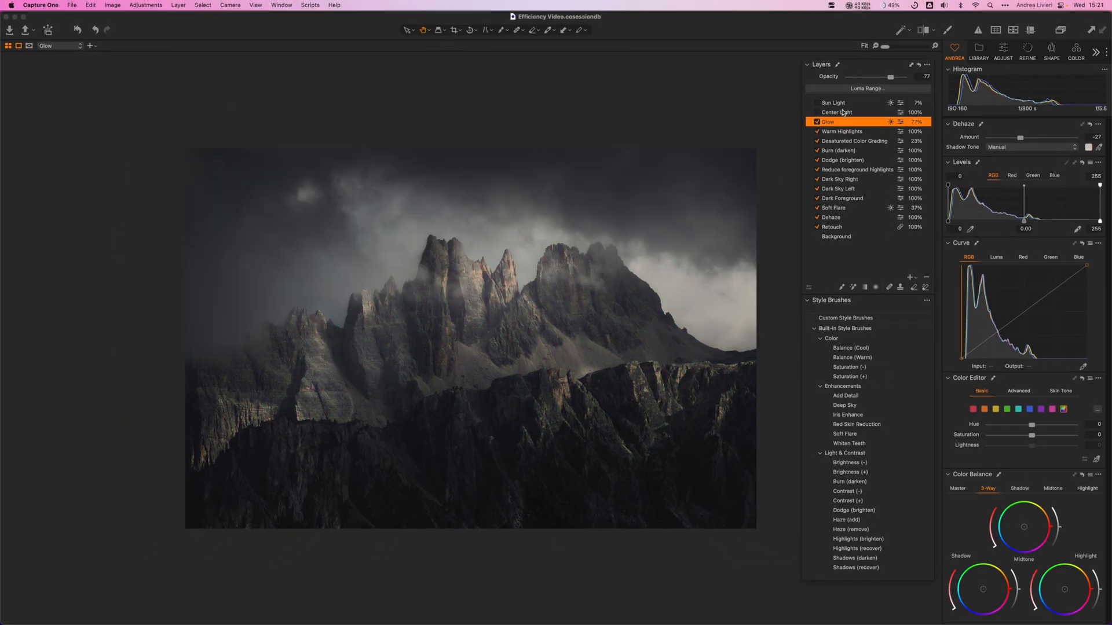
Tick the Center Light layer checkbox in the Layers tool.
{"action": "left_click", "coordinate": [836, 113]}
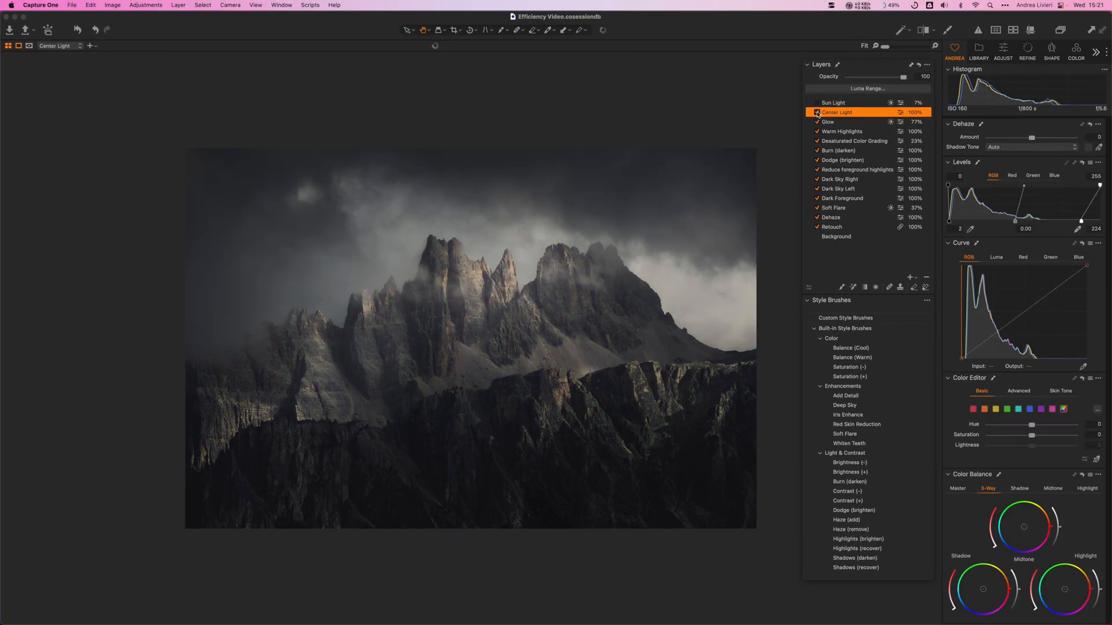
{"action": "left_click", "coordinate": [817, 112]}
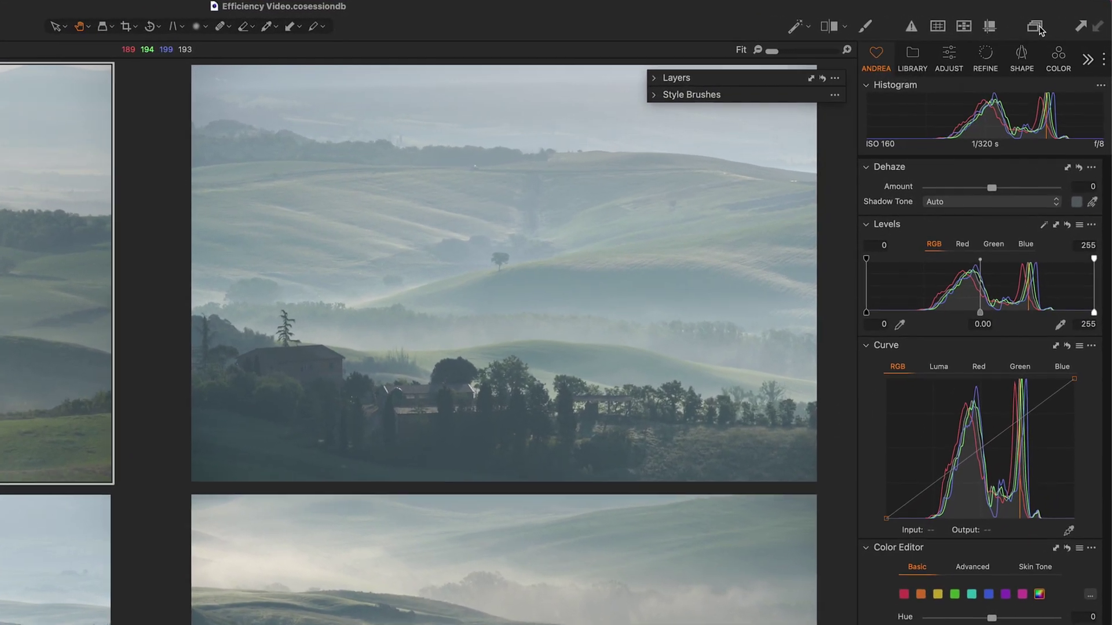
{"action": "mouse_move", "coordinate": [1034, 25]}
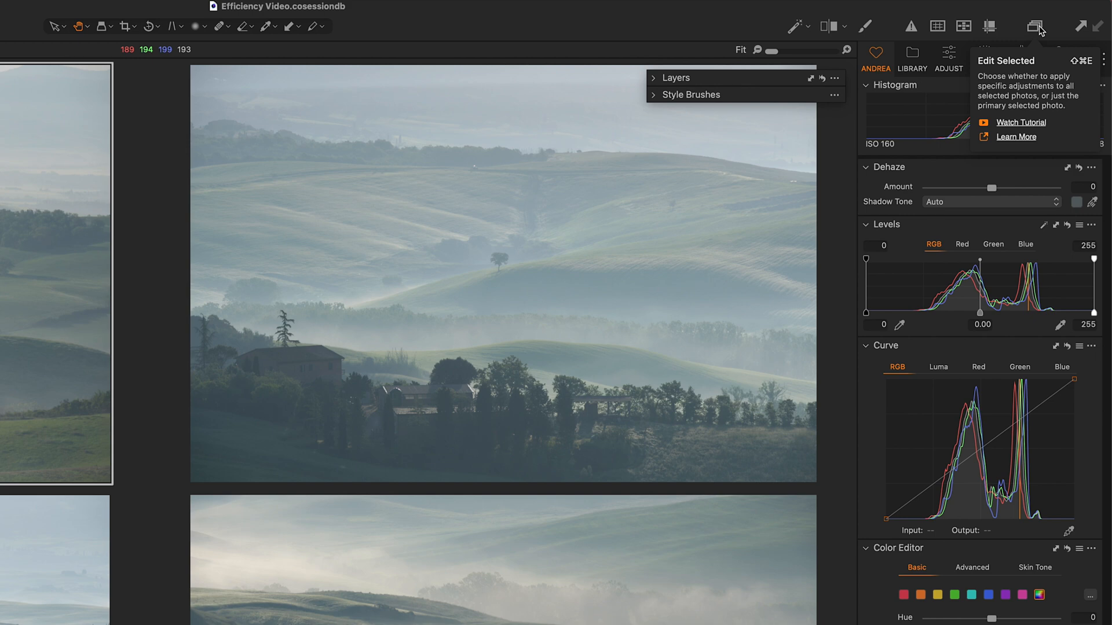